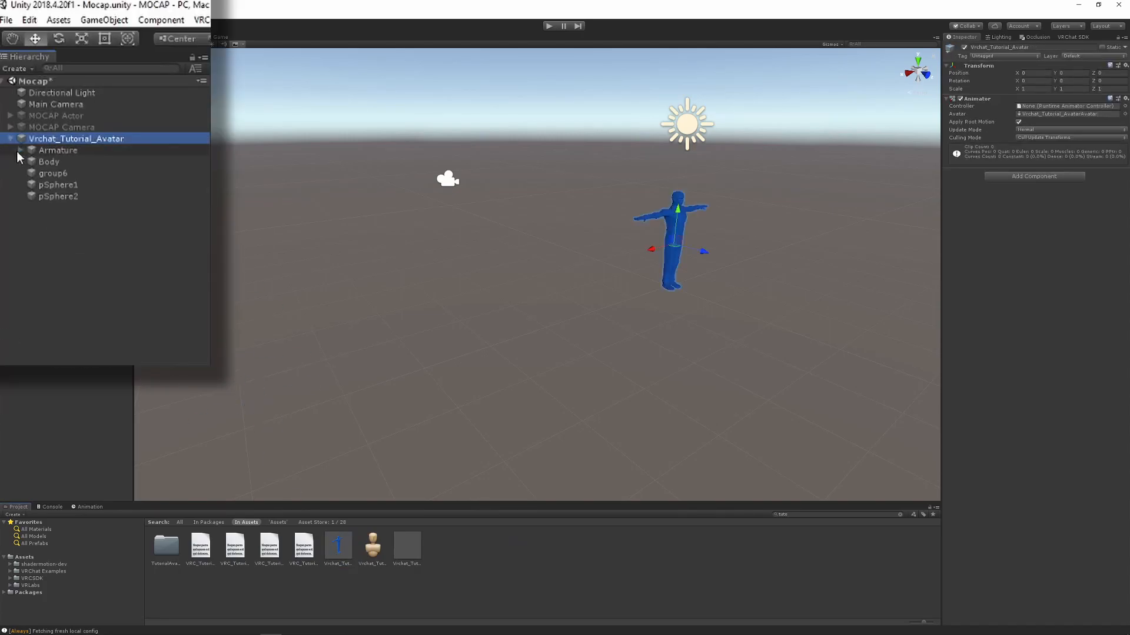
Step: Unpack the worldSpace prefab from VRLabs World Constraints under Vrchat_Tutorial_Avatar and parent Anchor directly to the avatar
{"action": "left_click", "coordinate": [31, 584]}
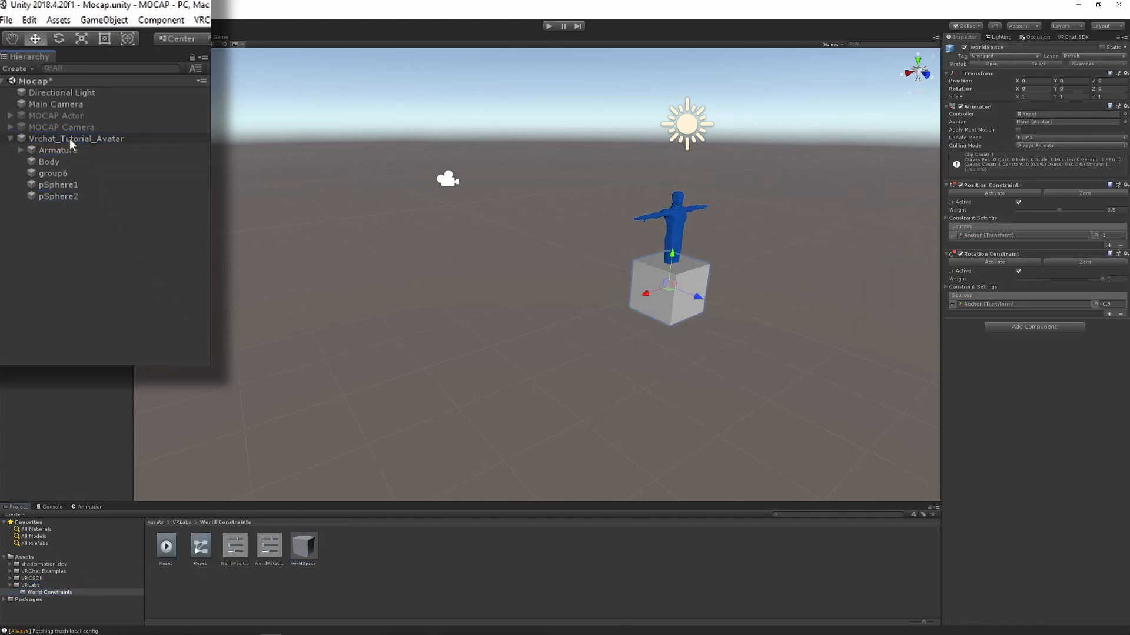
{"action": "right_click", "coordinate": [63, 207]}
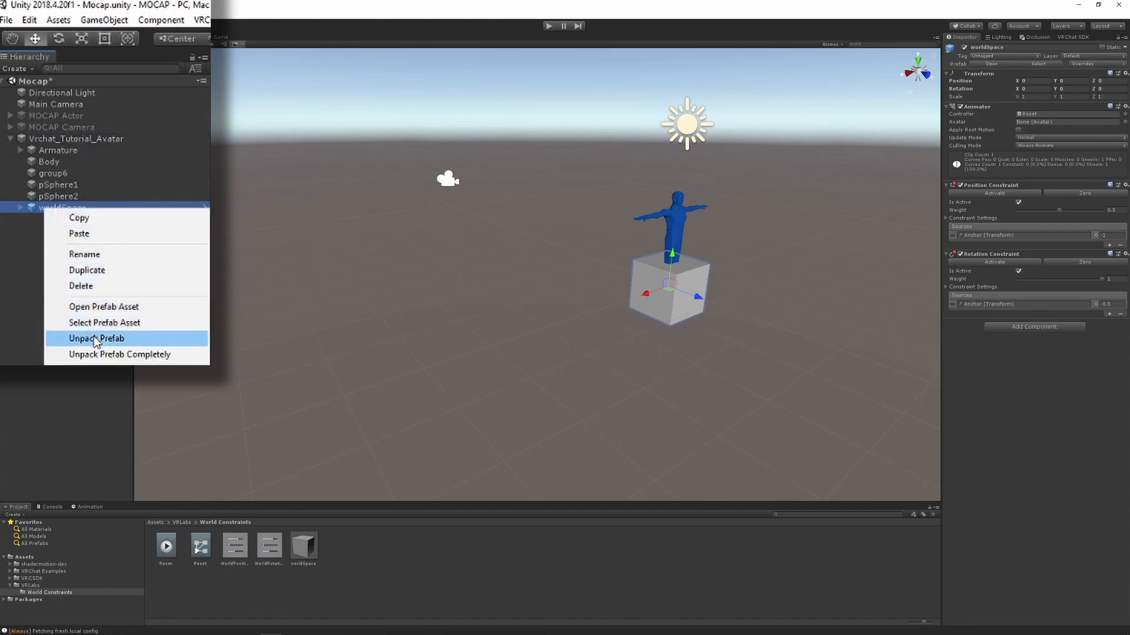
{"action": "left_click", "coordinate": [95, 339]}
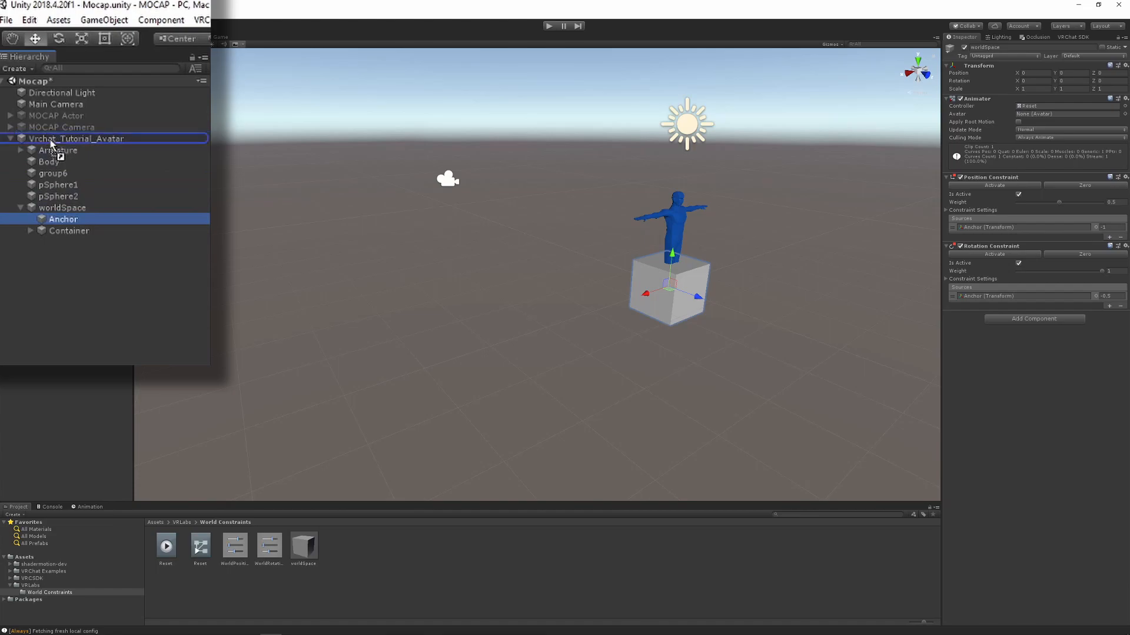
{"action": "left_click", "coordinate": [70, 243]}
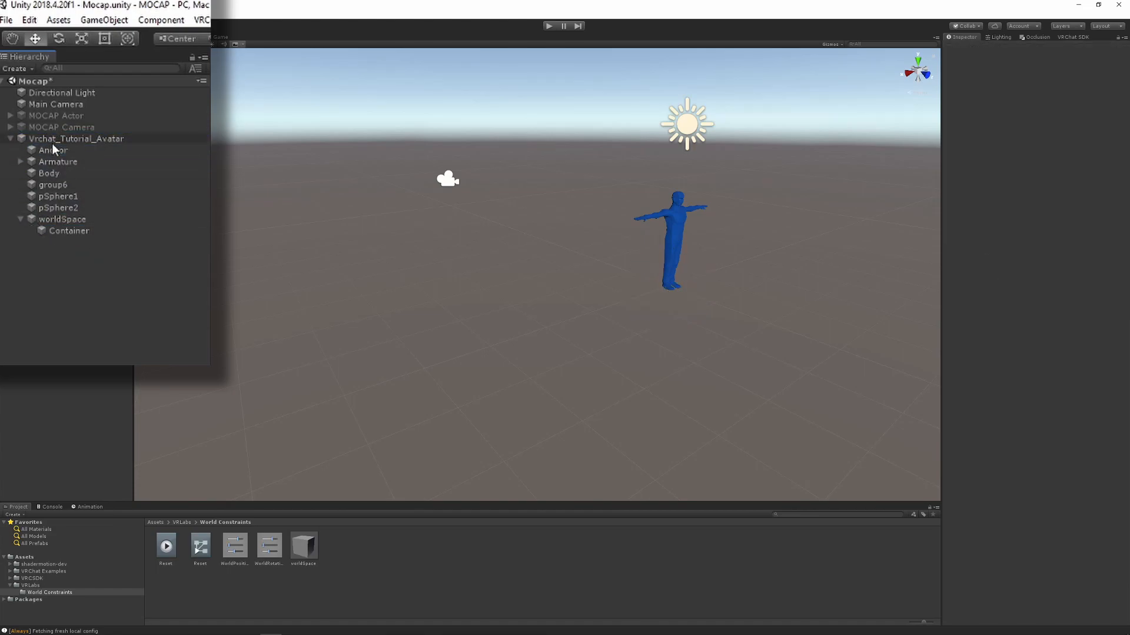
{"action": "left_click", "coordinate": [76, 139]}
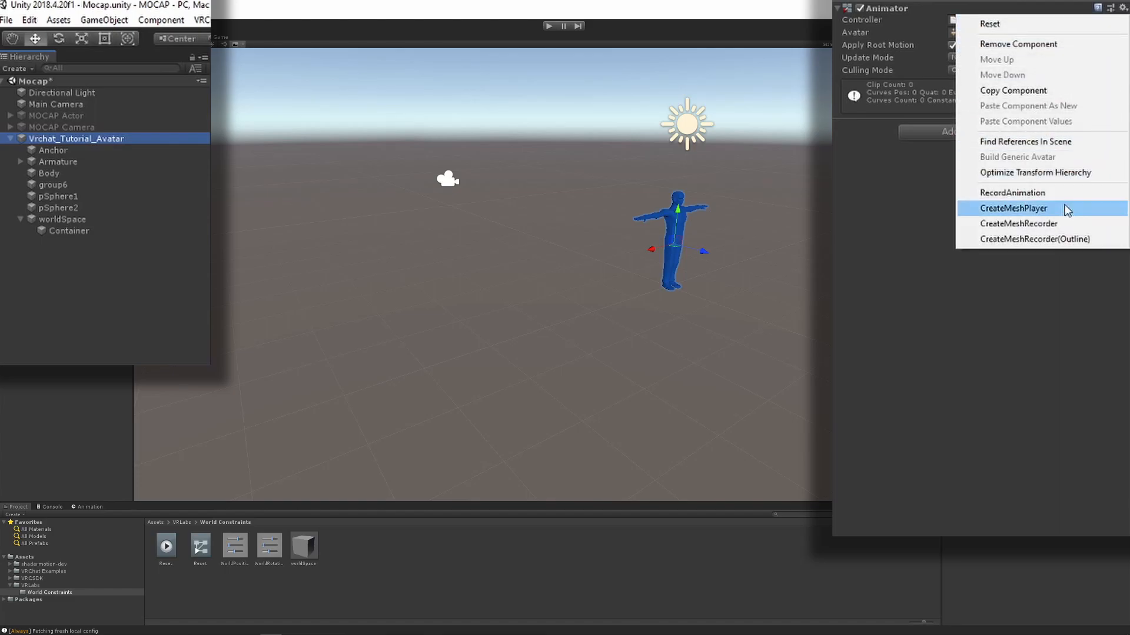
Step: Create a mesh Recorder from the Animator and move it inside worldSpace/Container
{"action": "left_click", "coordinate": [1013, 208]}
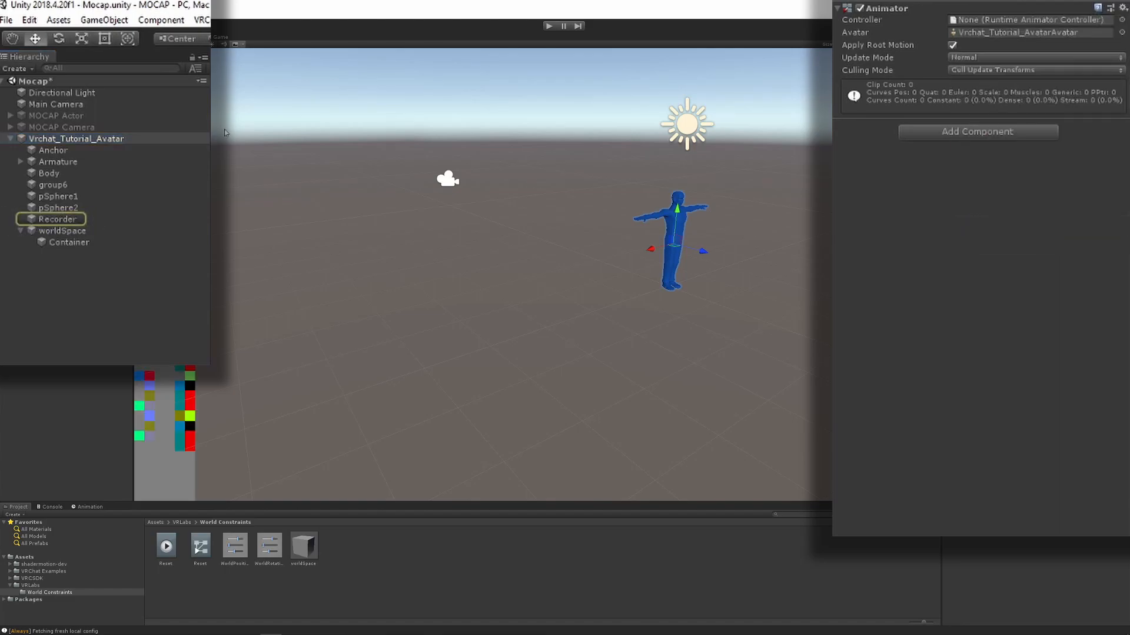
{"action": "left_click", "coordinate": [56, 219]}
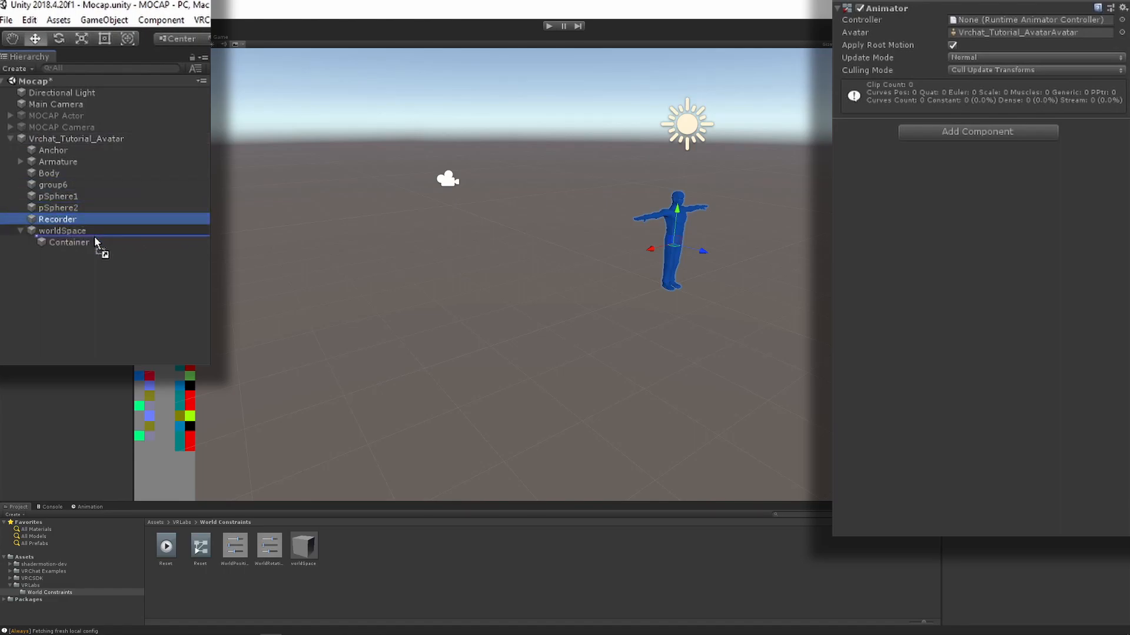
{"action": "left_click", "coordinate": [75, 242]}
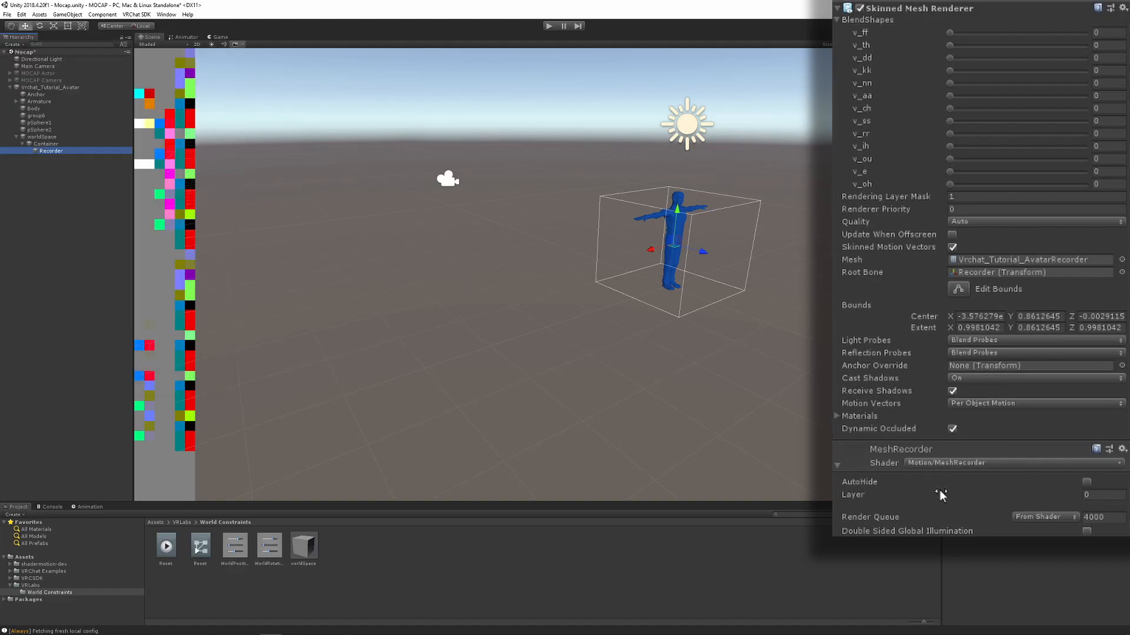
{"action": "mouse_move", "coordinate": [776, 196]}
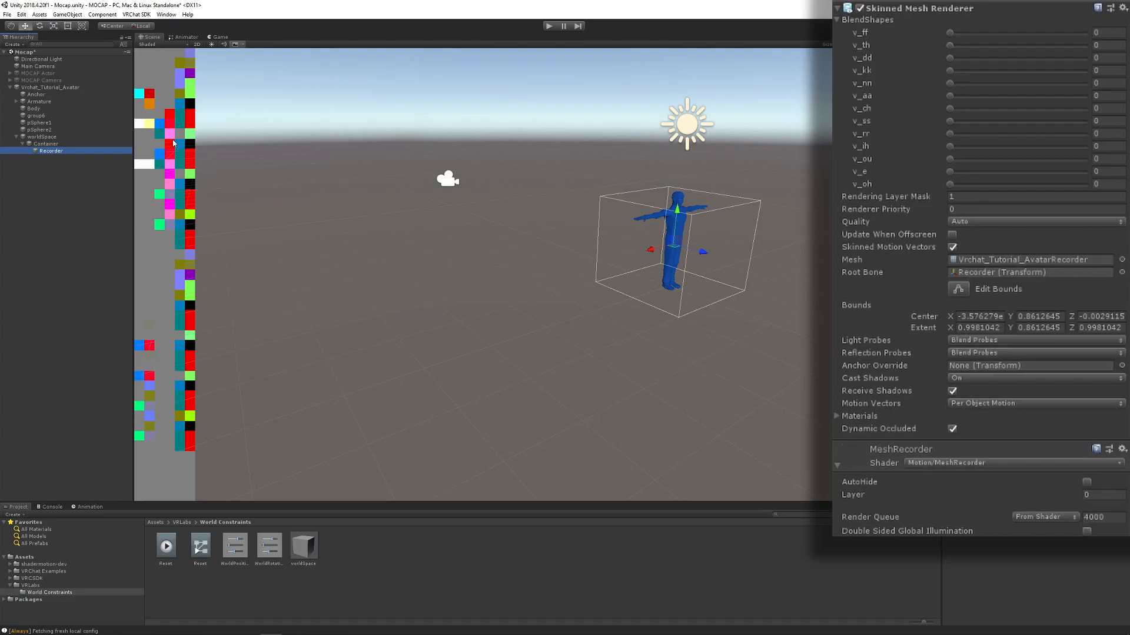
{"action": "mouse_move", "coordinate": [796, 220]}
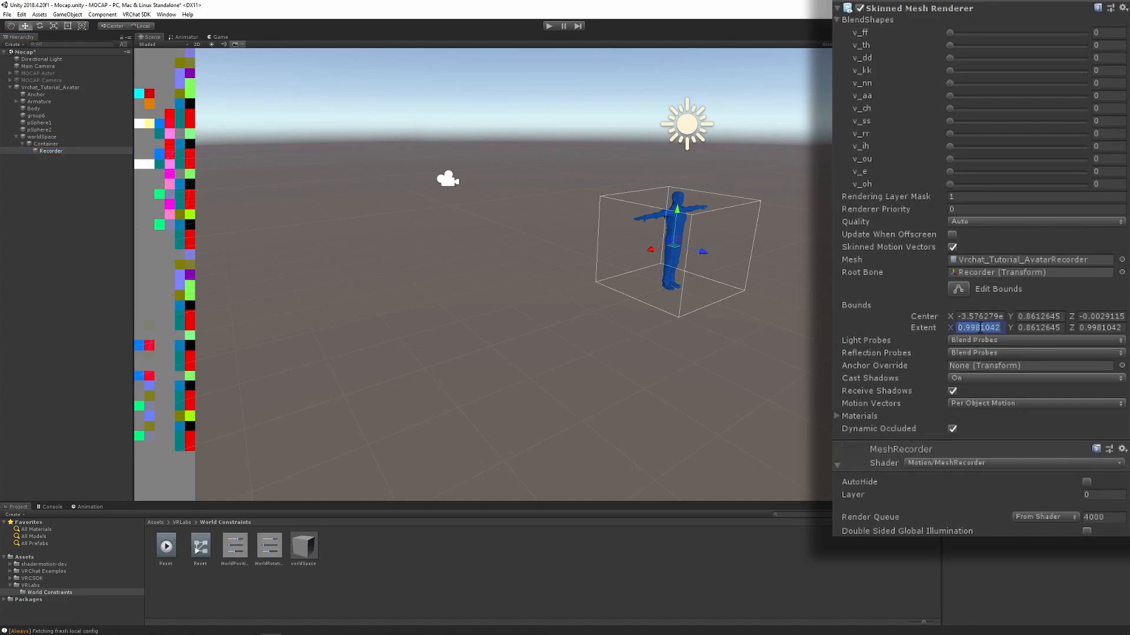
Step: Set the Recorder's Skinned Mesh Renderer bounds extents to 1000 on every axis
{"action": "type", "text": "1000"}
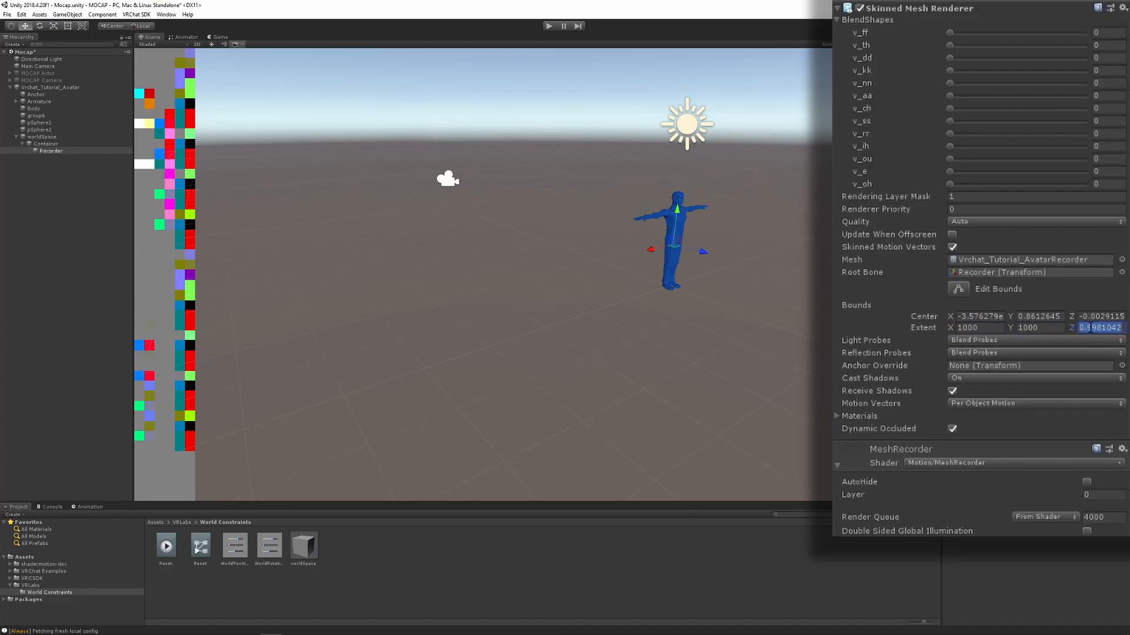
{"action": "type", "text": "1000"}
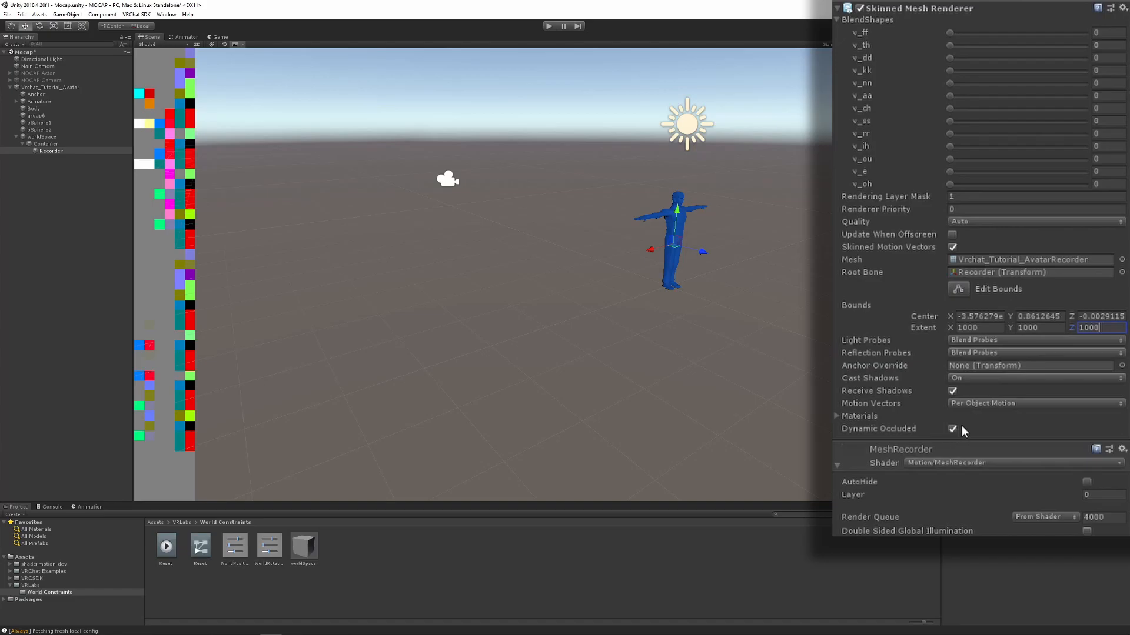
{"action": "left_click", "coordinate": [952, 428]}
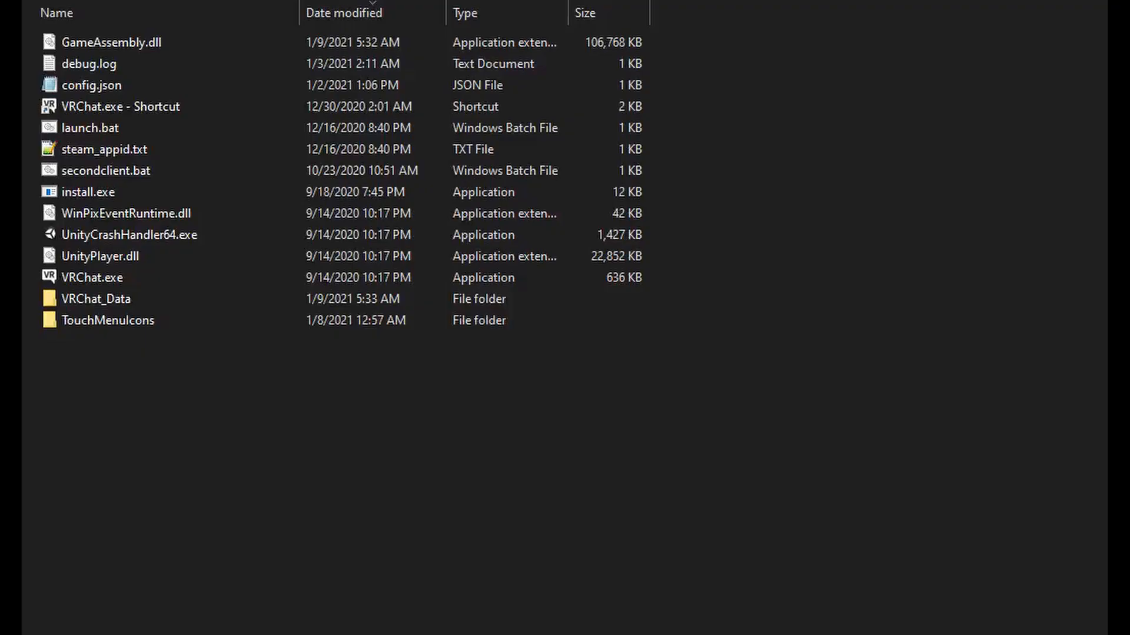
Step: Launch VRChat.exe configured for 1600 x 900 resolution in windowed mode
{"action": "left_click", "coordinate": [91, 278]}
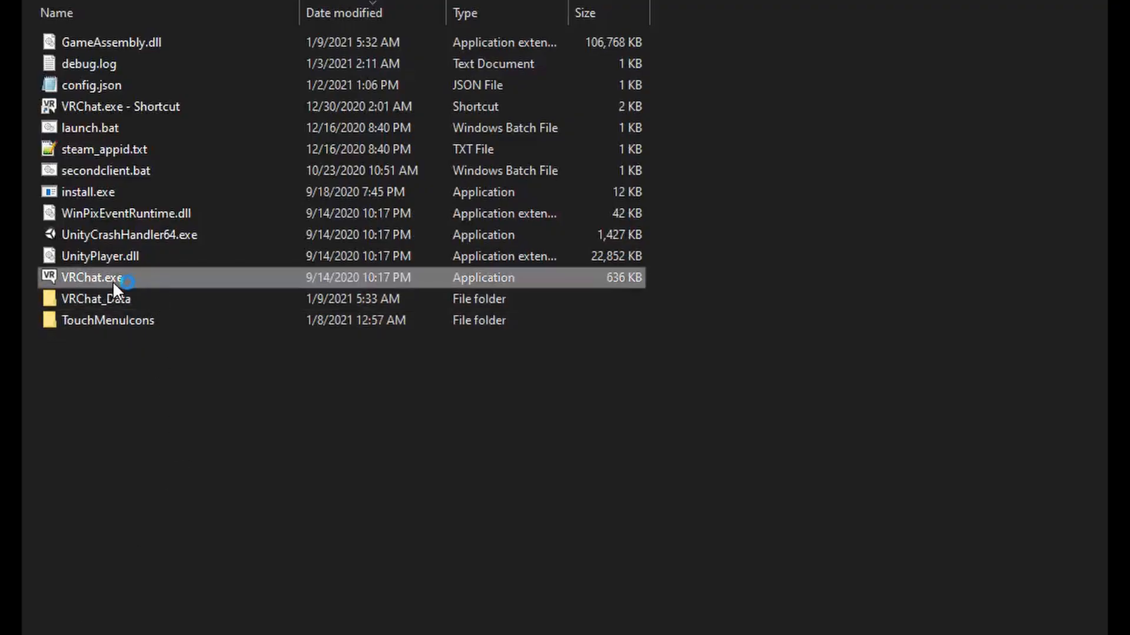
{"action": "double_click", "coordinate": [90, 277]}
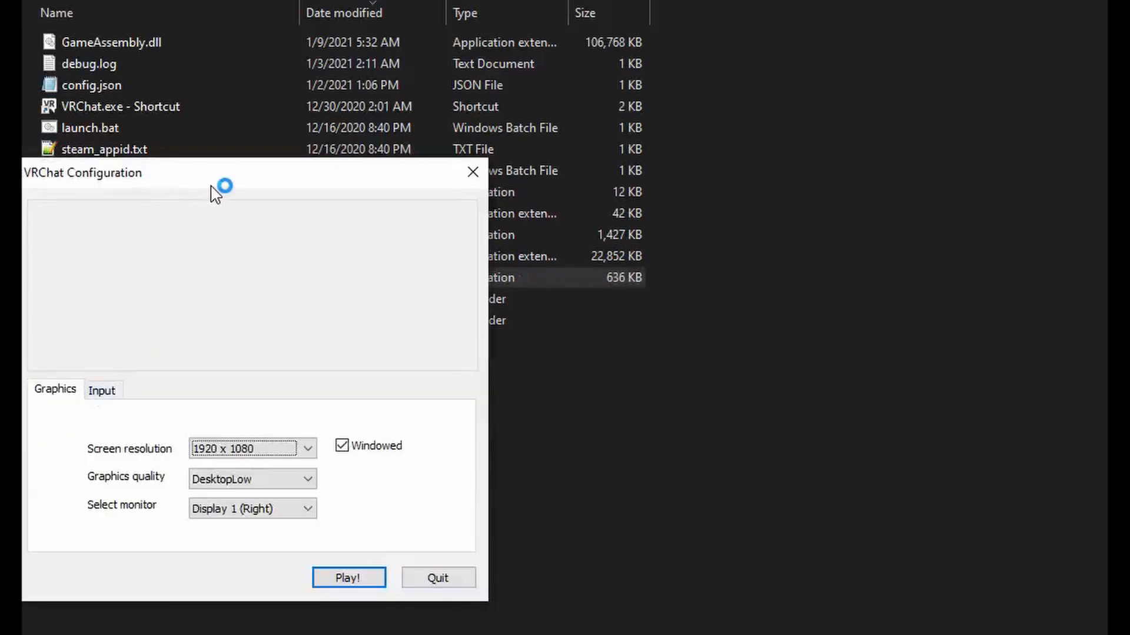
{"action": "left_click", "coordinate": [645, 383]}
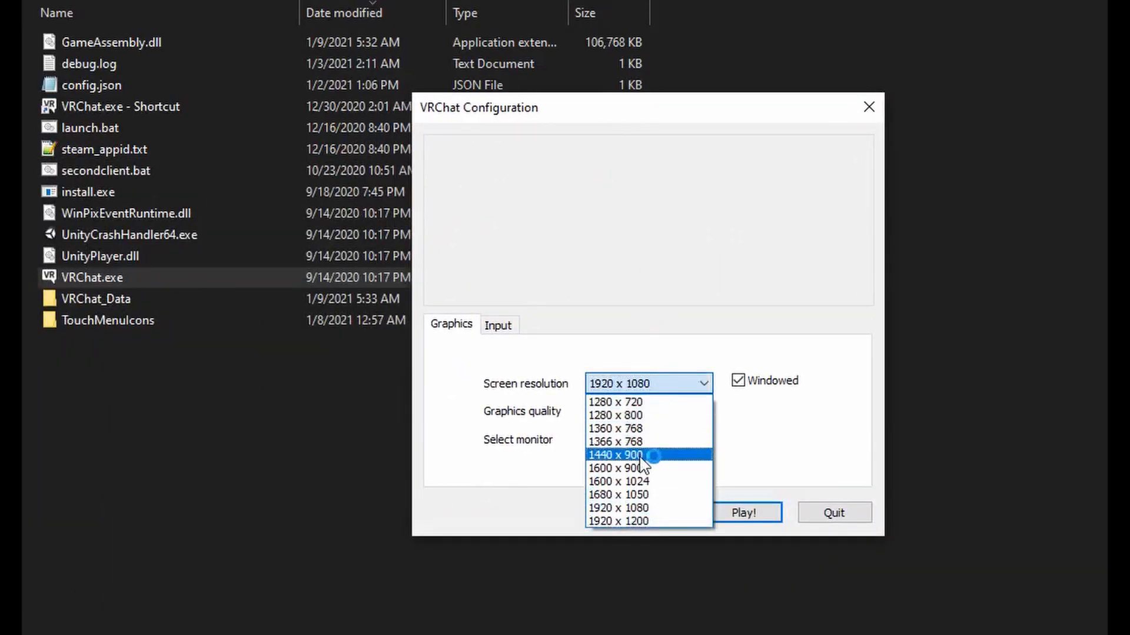
{"action": "left_click", "coordinate": [618, 469]}
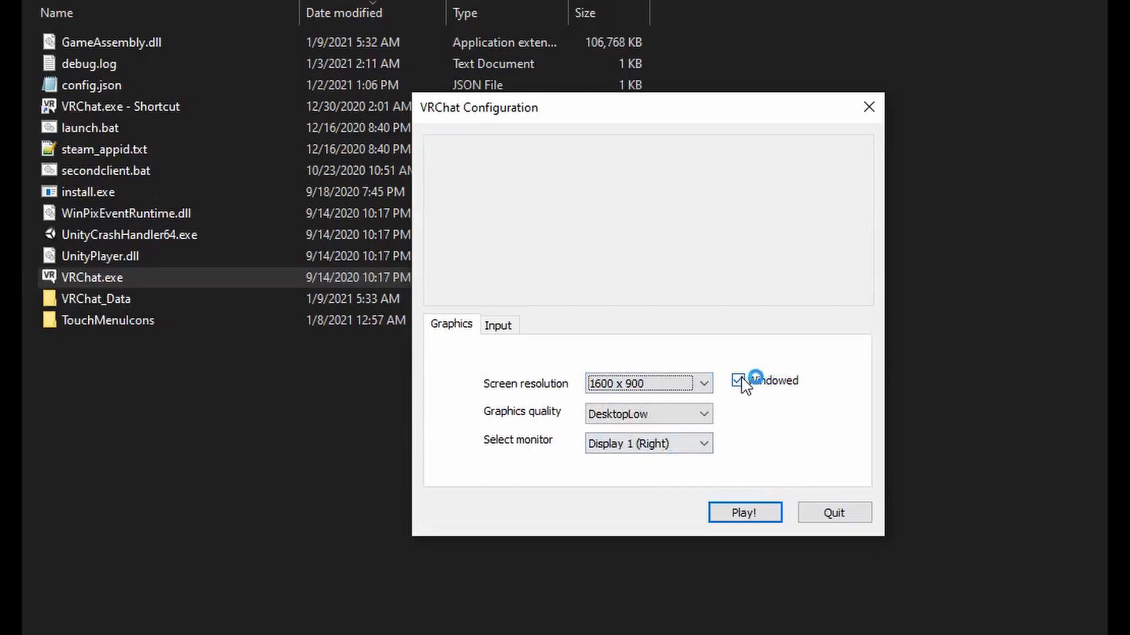
{"action": "left_click", "coordinate": [736, 380]}
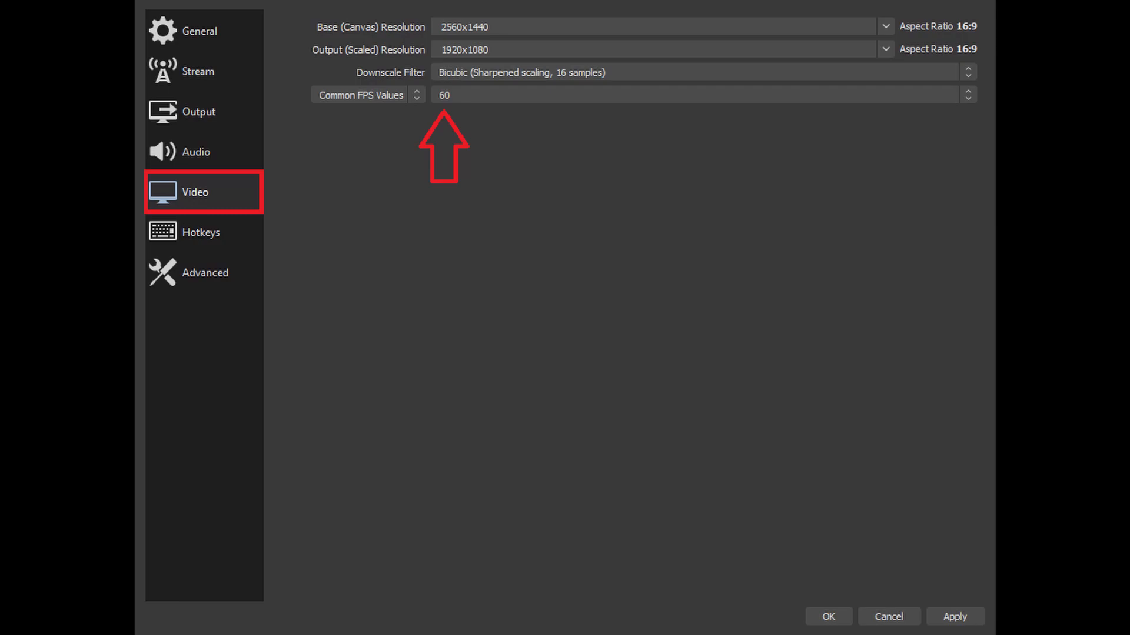
Step: Set OBS video to 60 FPS and resize the output to the display capture source size
{"action": "left_click", "coordinate": [203, 272]}
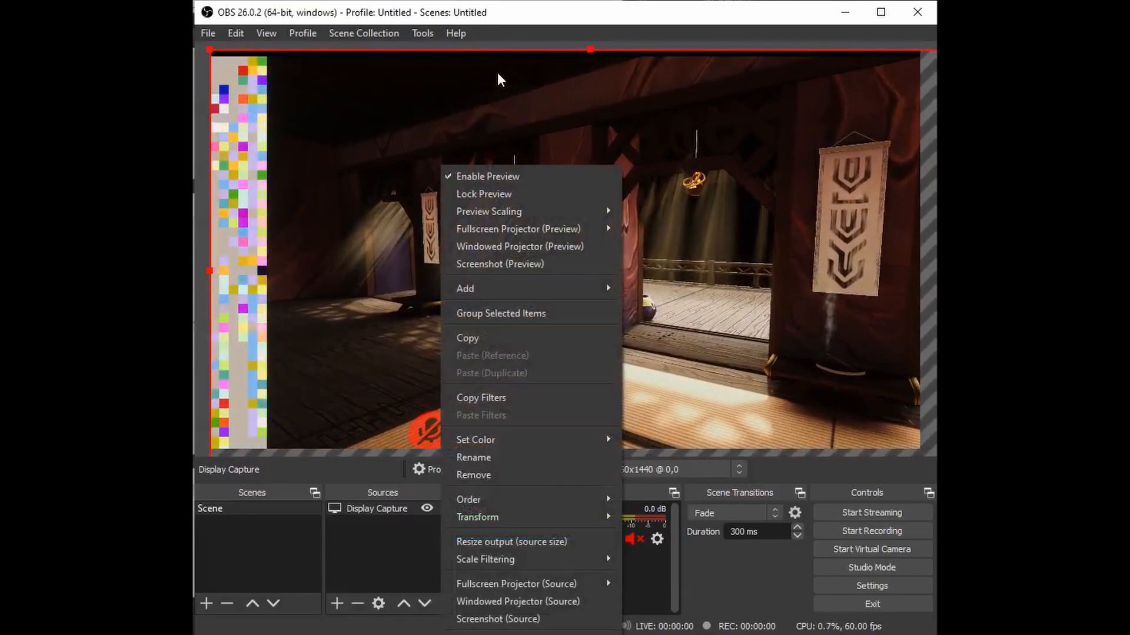
{"action": "left_click", "coordinate": [510, 542]}
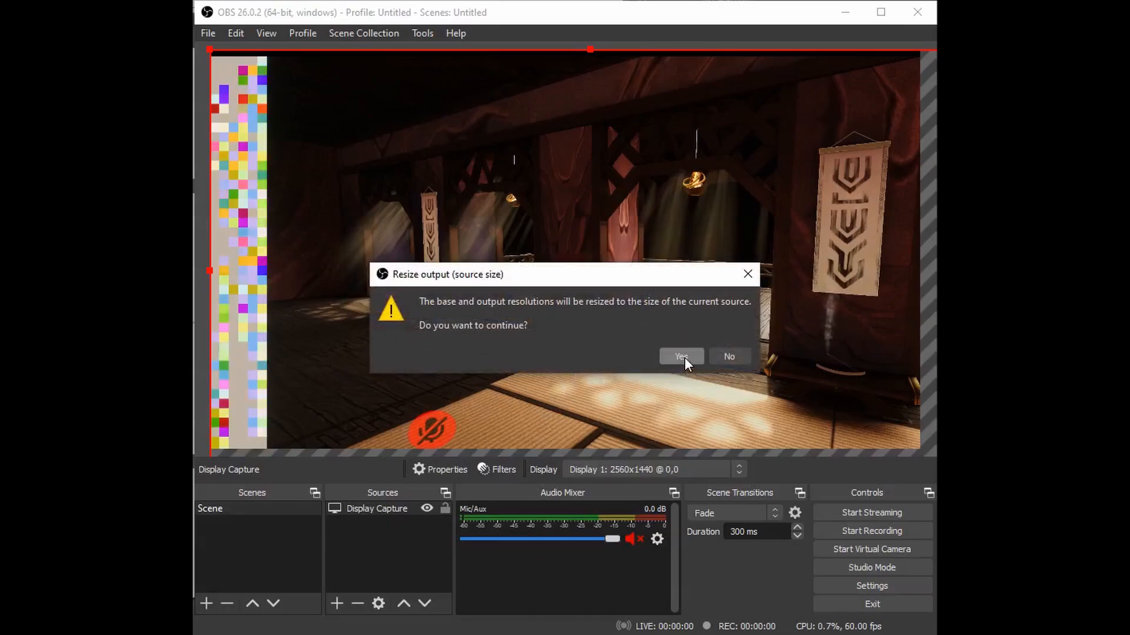
{"action": "left_click", "coordinate": [679, 357]}
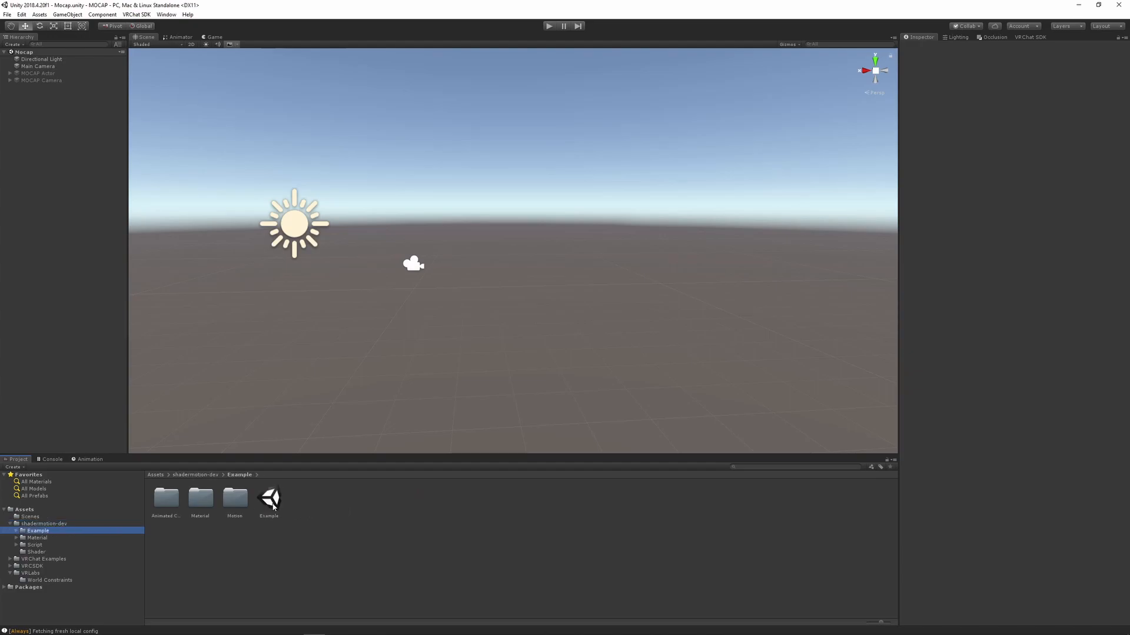
Step: Load the shadermotion Example scene, expand Part0 and bring in the Vrchat_Tutorial_Avatar prefab
{"action": "double_click", "coordinate": [268, 502]}
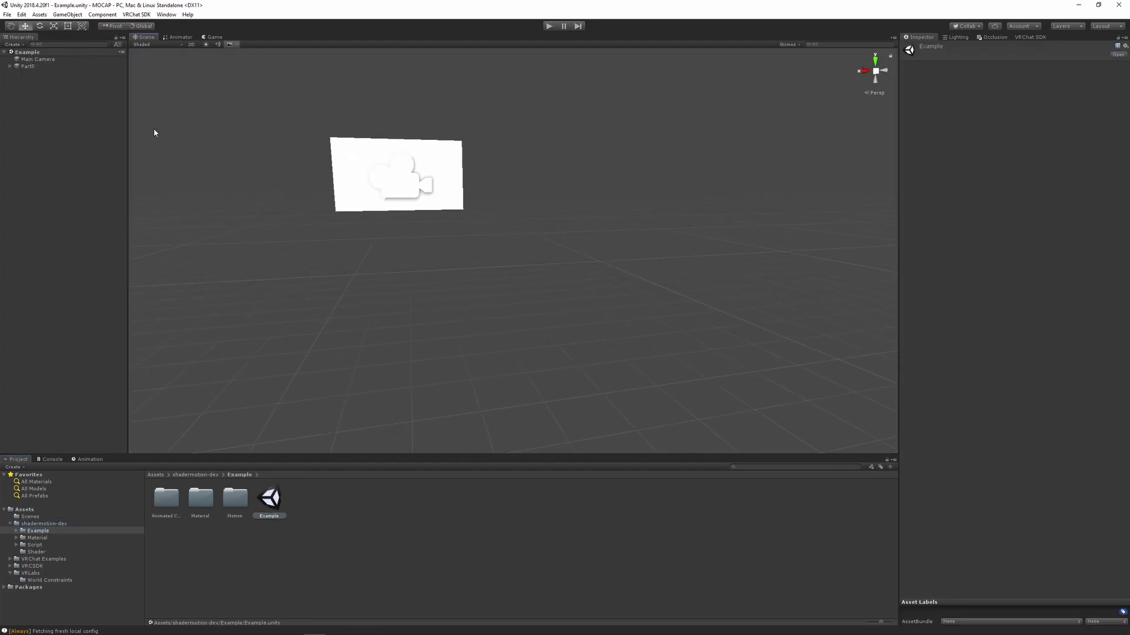
{"action": "left_click", "coordinate": [29, 66]}
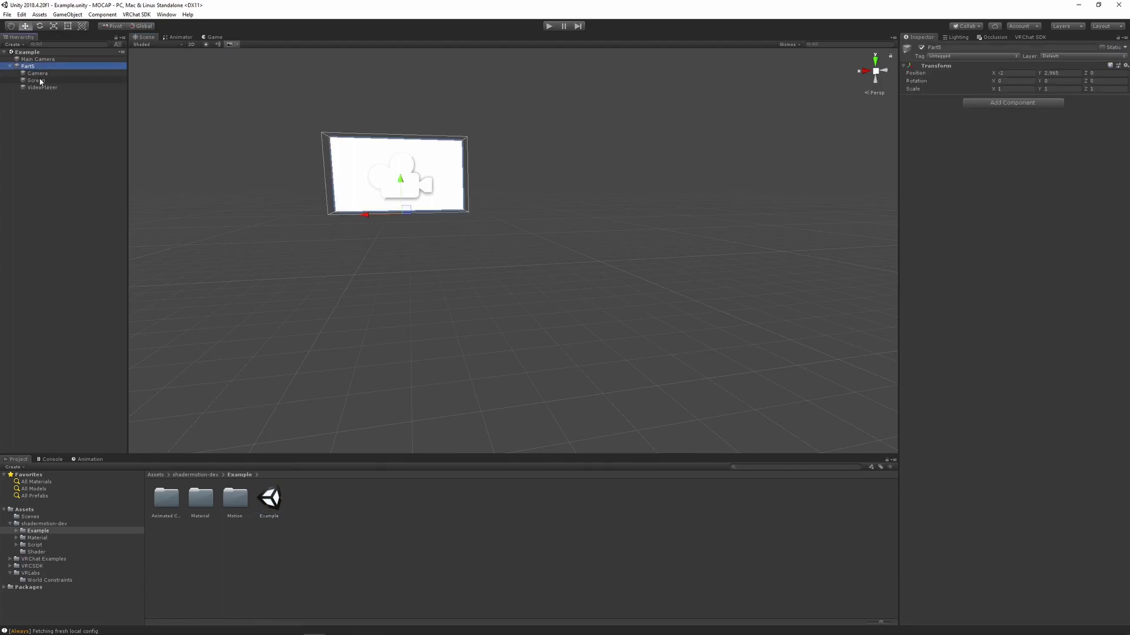
{"action": "left_click", "coordinate": [42, 87]}
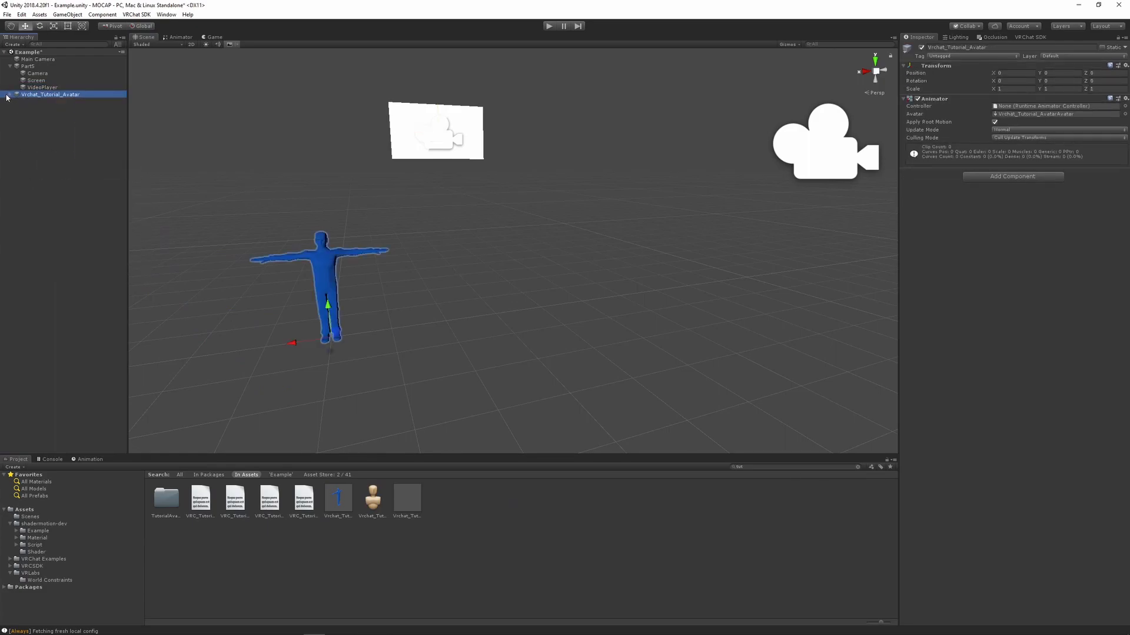
Step: Add a Motion Player component to the avatar with a motion buffer texture assigned, then select VideoPlayer
{"action": "type", "text": "moti"}
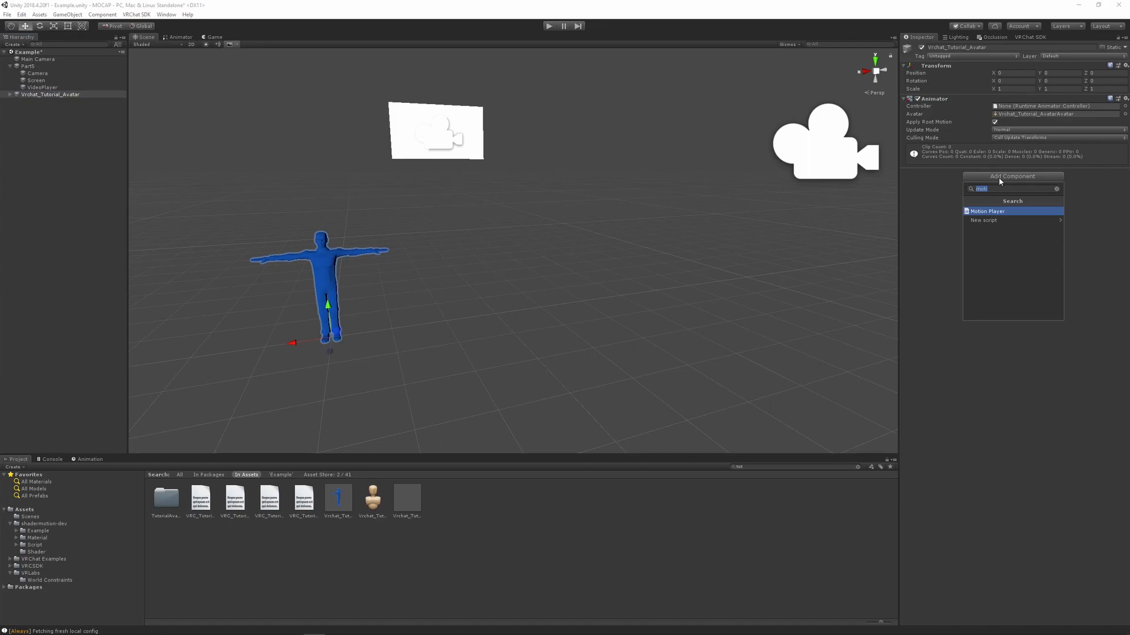
{"action": "left_click", "coordinate": [988, 210]}
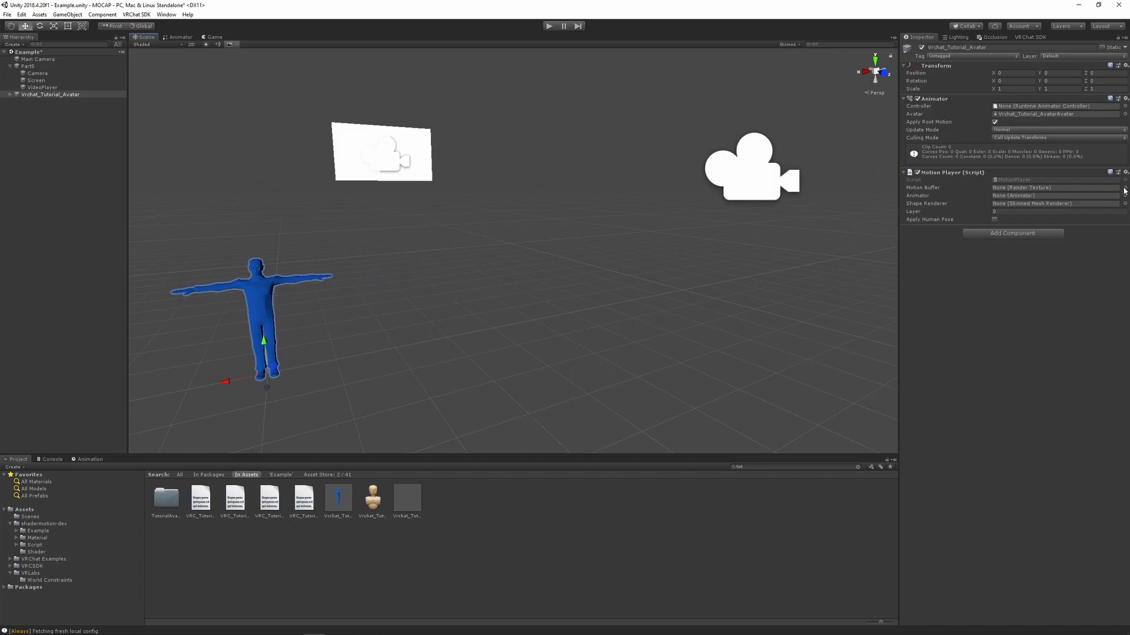
{"action": "left_click", "coordinate": [1055, 187]}
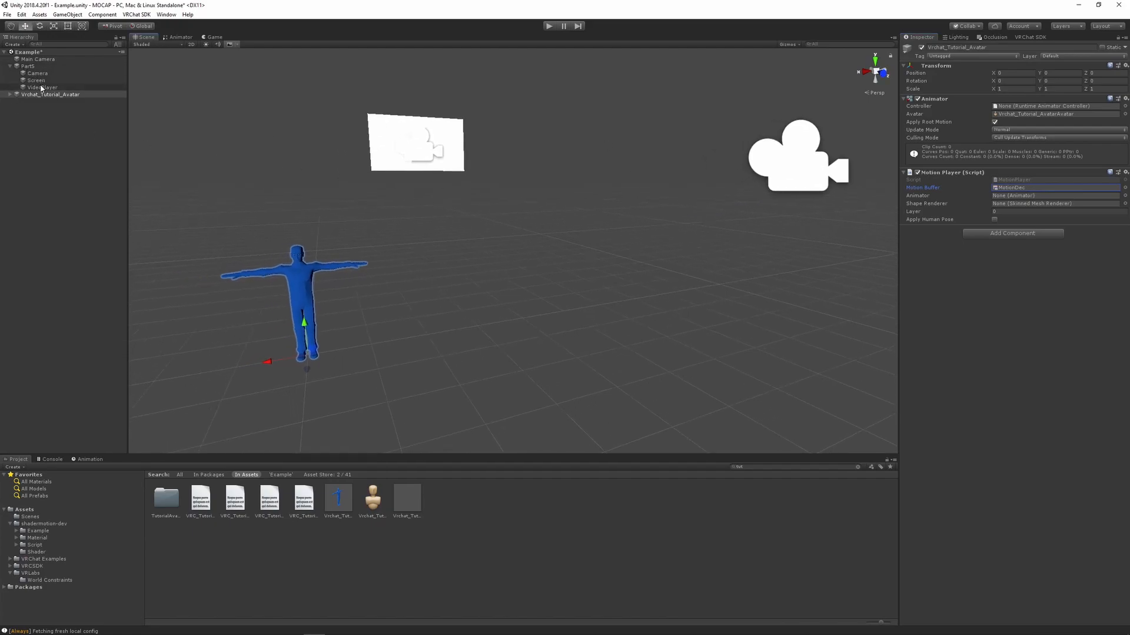
{"action": "left_click", "coordinate": [42, 87]}
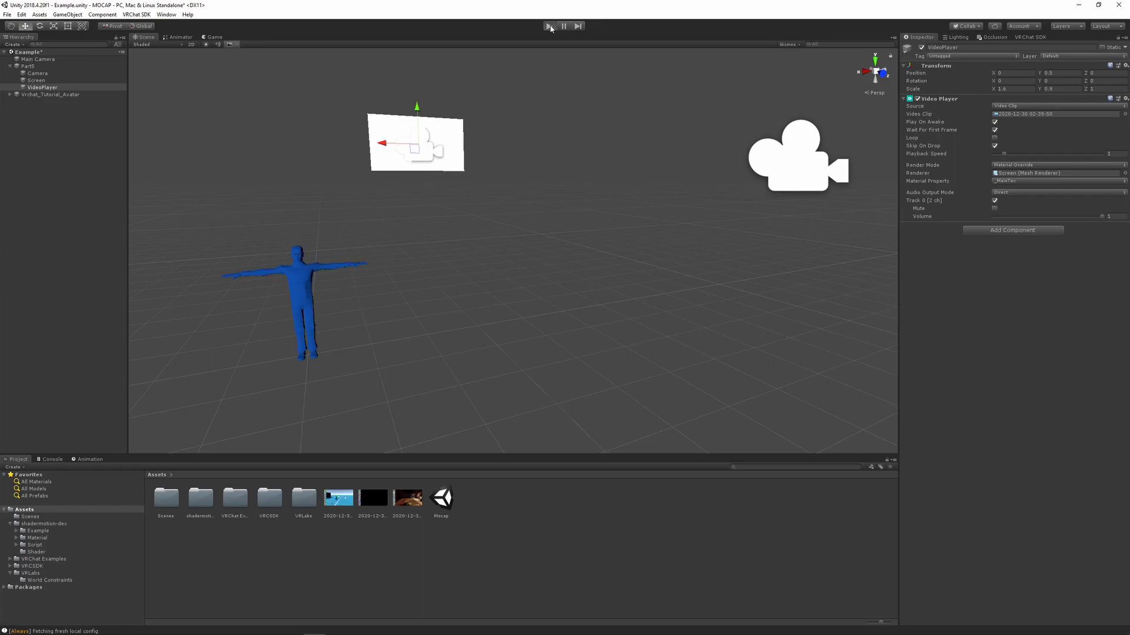
{"action": "left_click", "coordinate": [550, 26]}
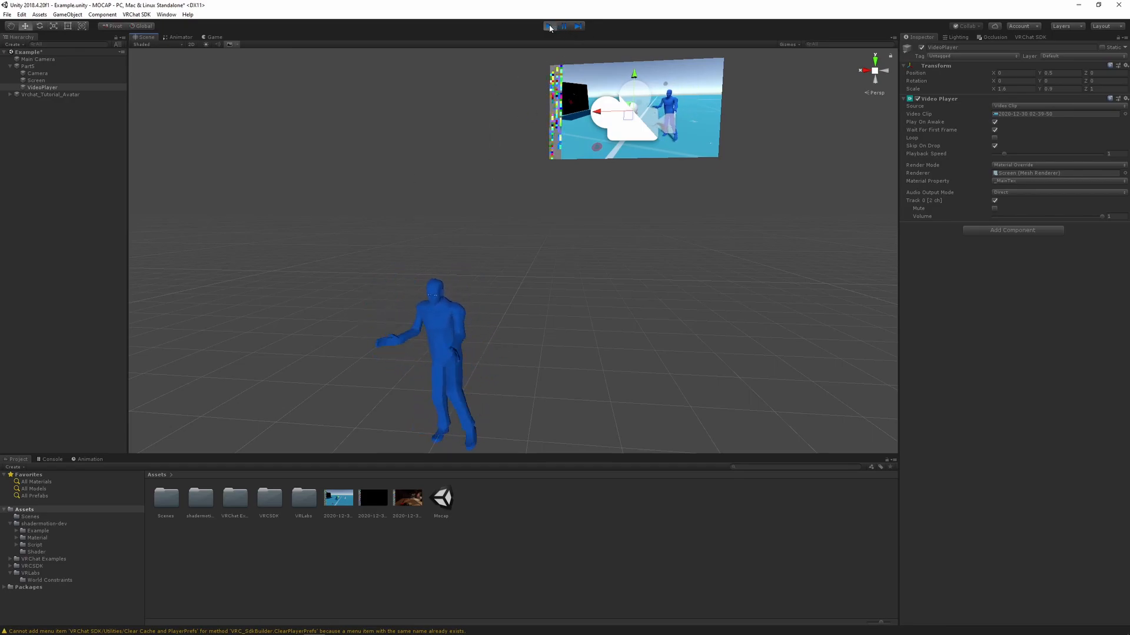
{"action": "left_click", "coordinate": [549, 26]}
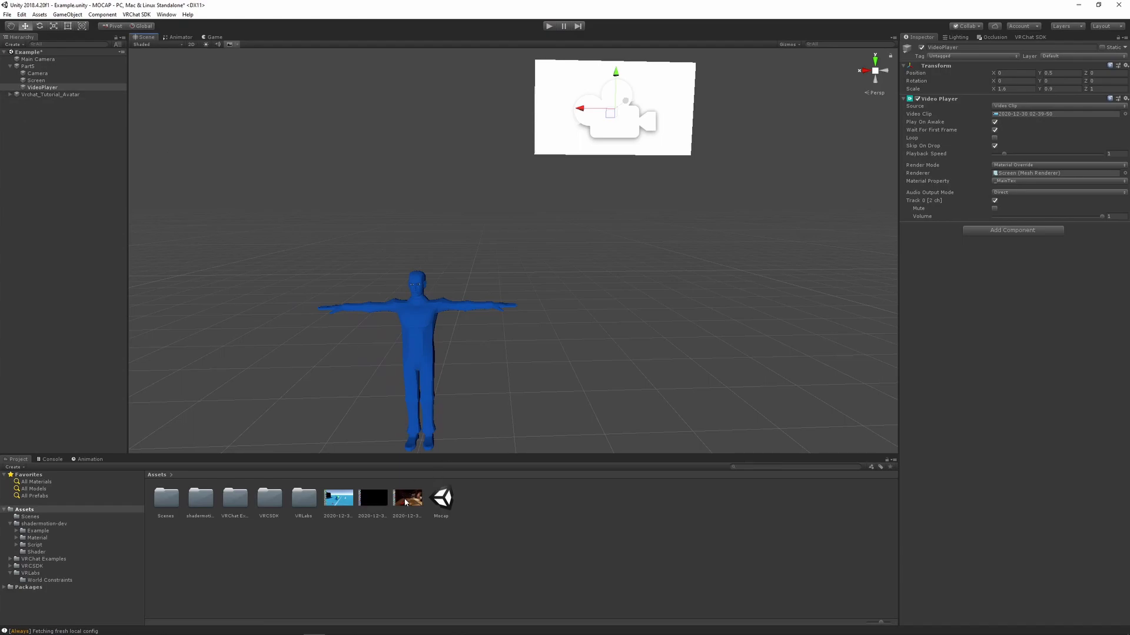
{"action": "left_click", "coordinate": [548, 26]}
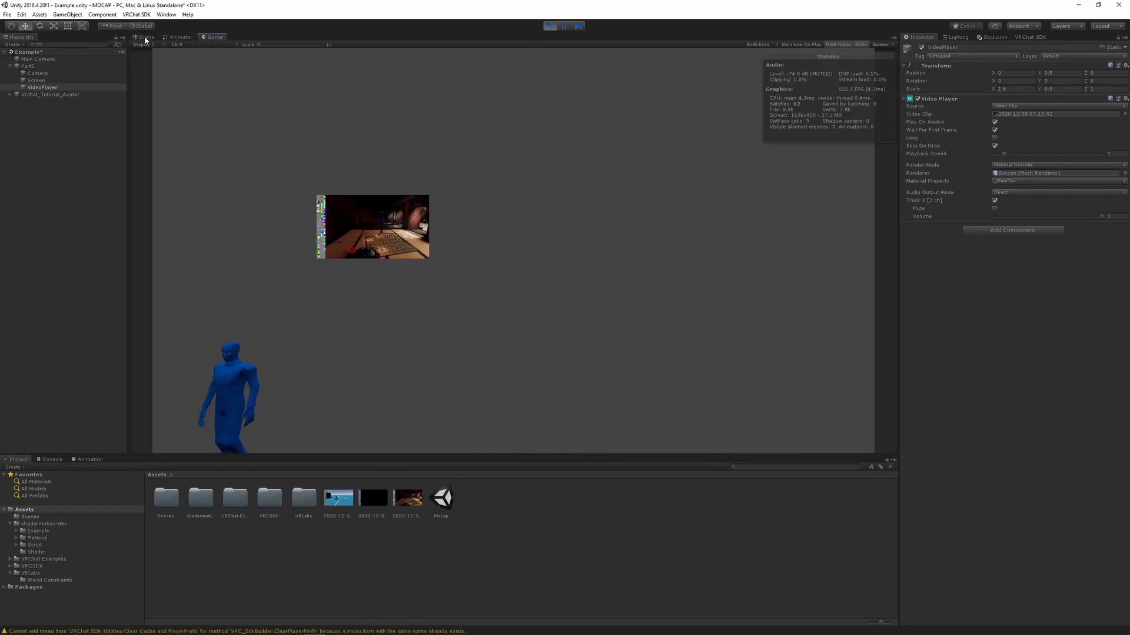
{"action": "left_click", "coordinate": [145, 37]}
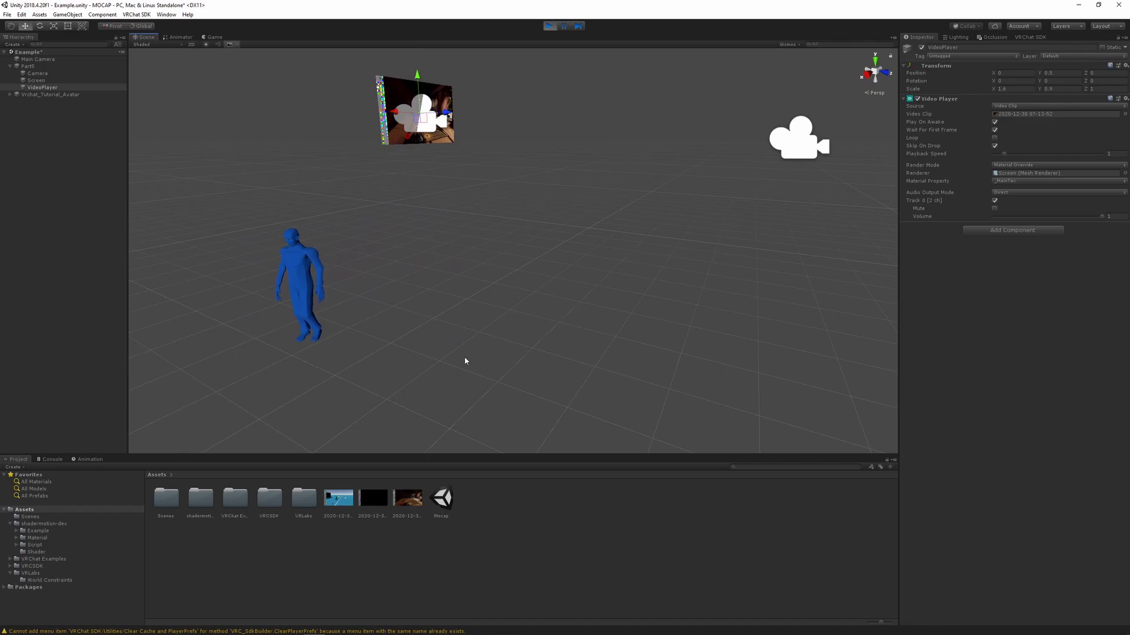
{"action": "mouse_move", "coordinate": [476, 264]}
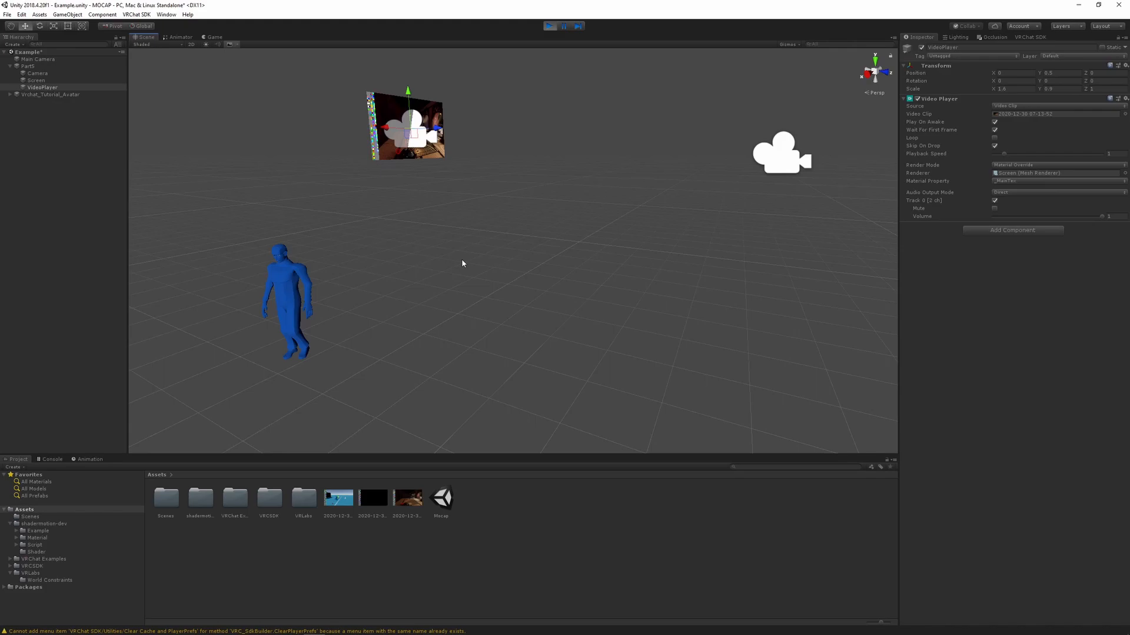
{"action": "left_click_drag", "start_coordinate": [461, 263], "coordinate": [449, 252]}
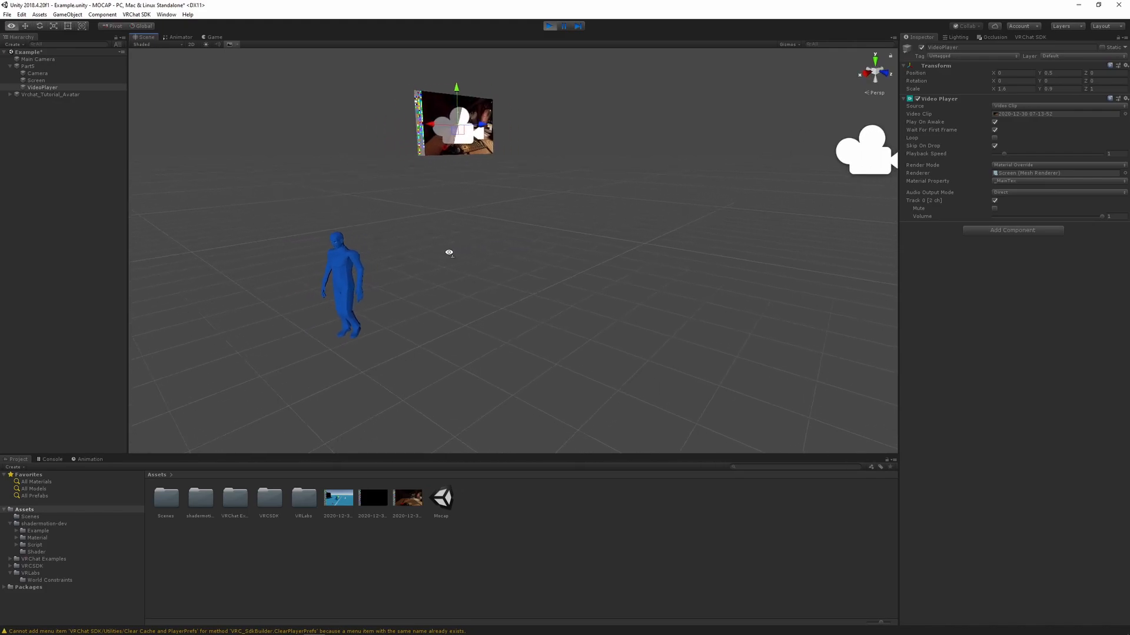
{"action": "left_click", "coordinate": [552, 26]}
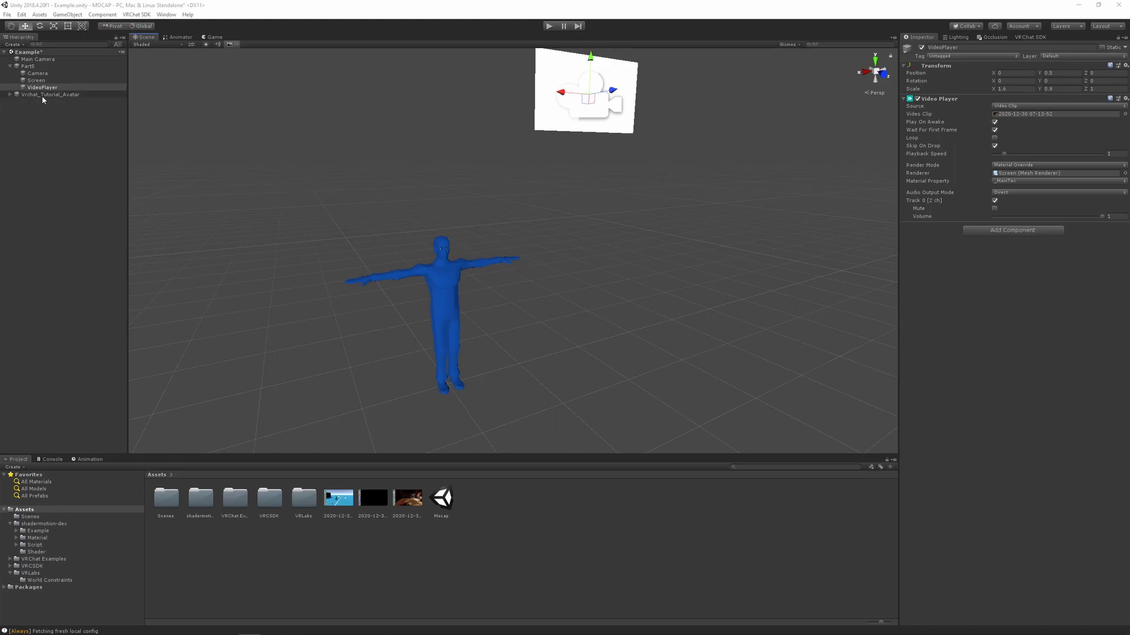
Step: Start RecordAnimation on the avatar and assign a new Assets animation clip named Run as its output
{"action": "left_click", "coordinate": [51, 94]}
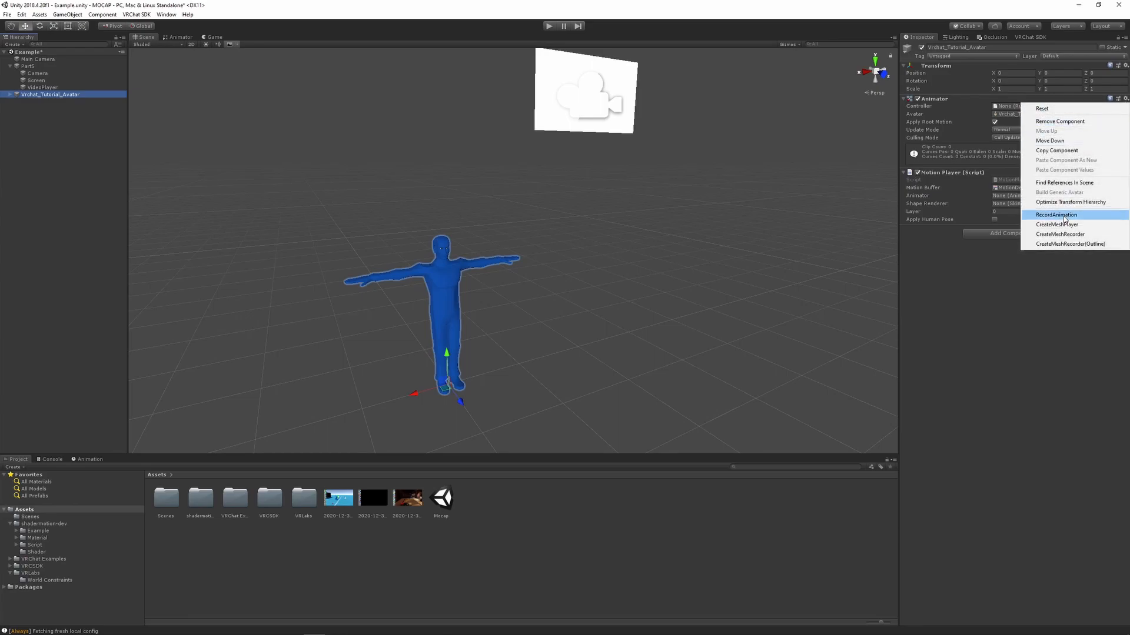
{"action": "left_click", "coordinate": [1054, 214]}
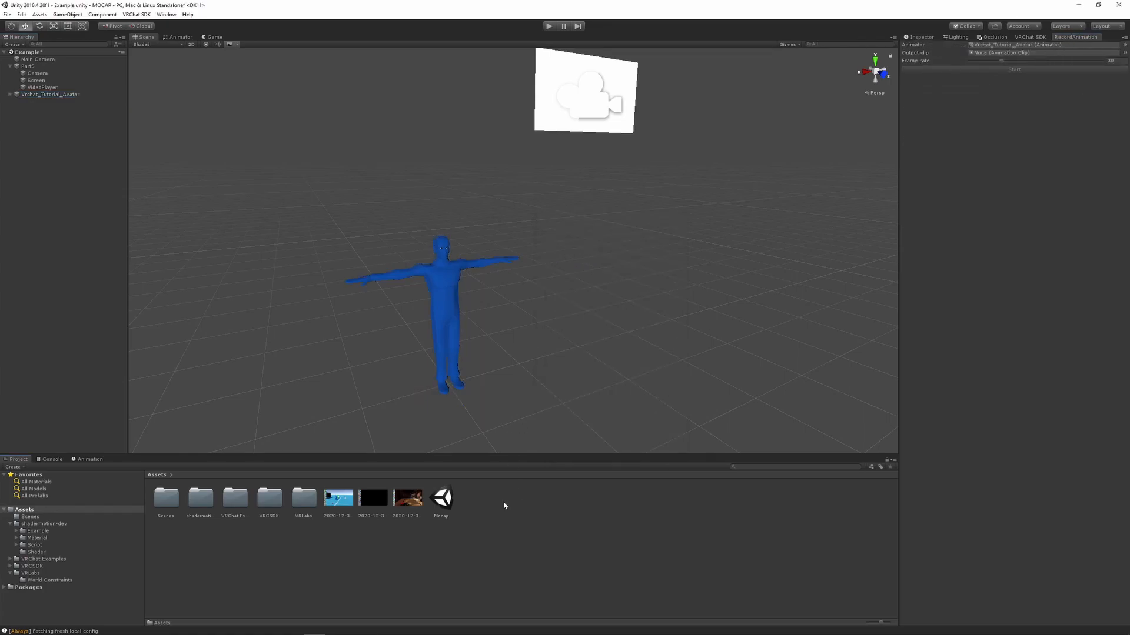
{"action": "right_click", "coordinate": [504, 504]}
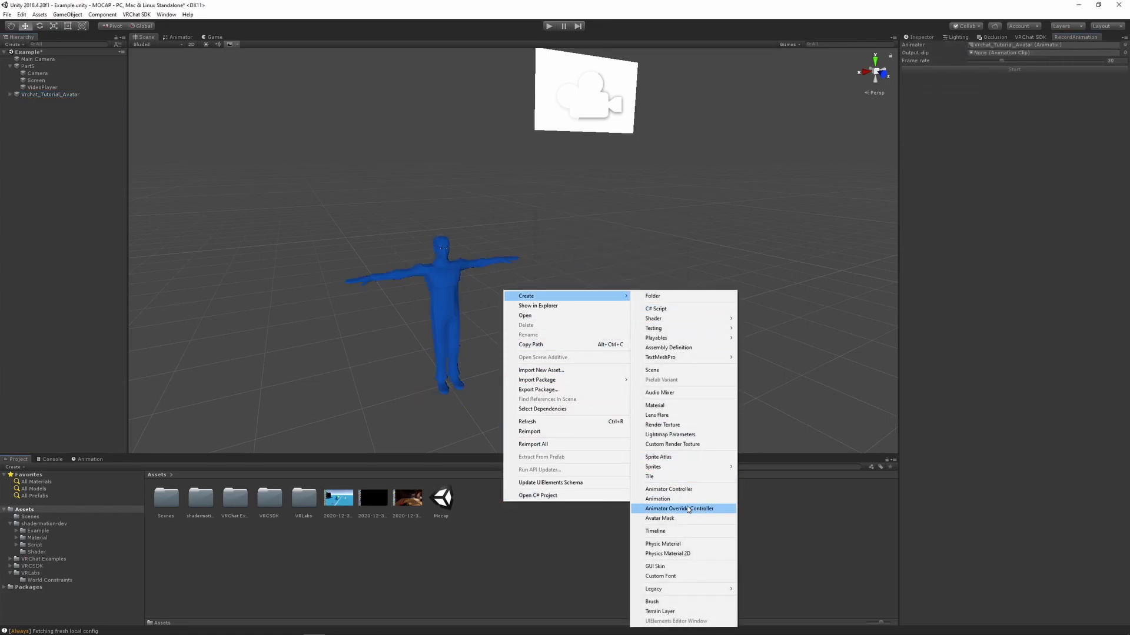
{"action": "left_click", "coordinate": [657, 498]}
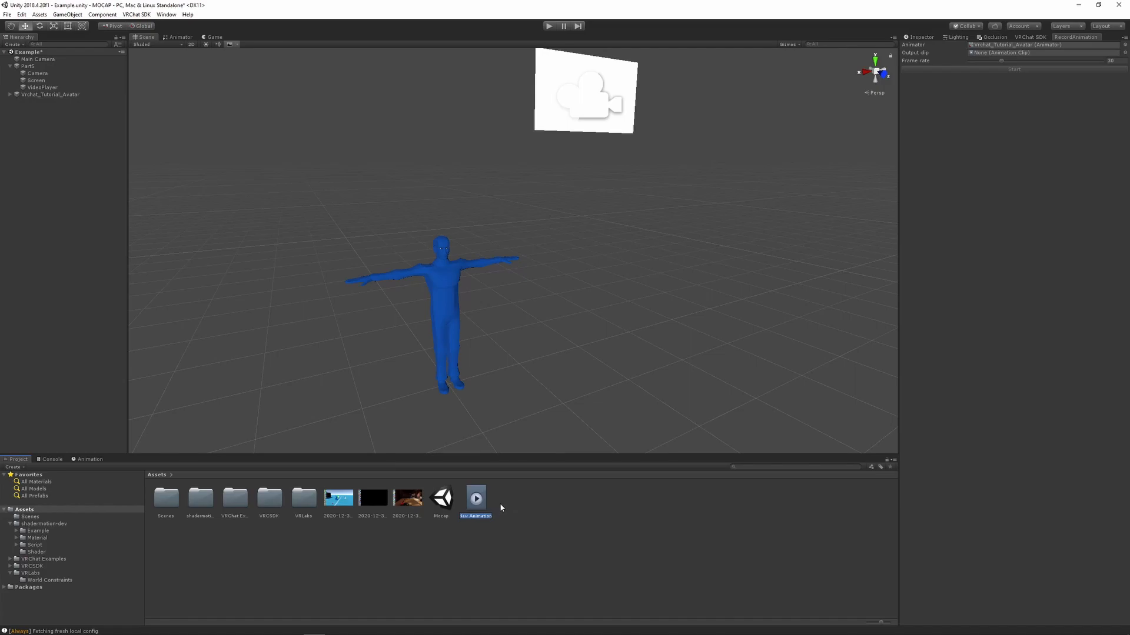
{"action": "type", "text": "Run"}
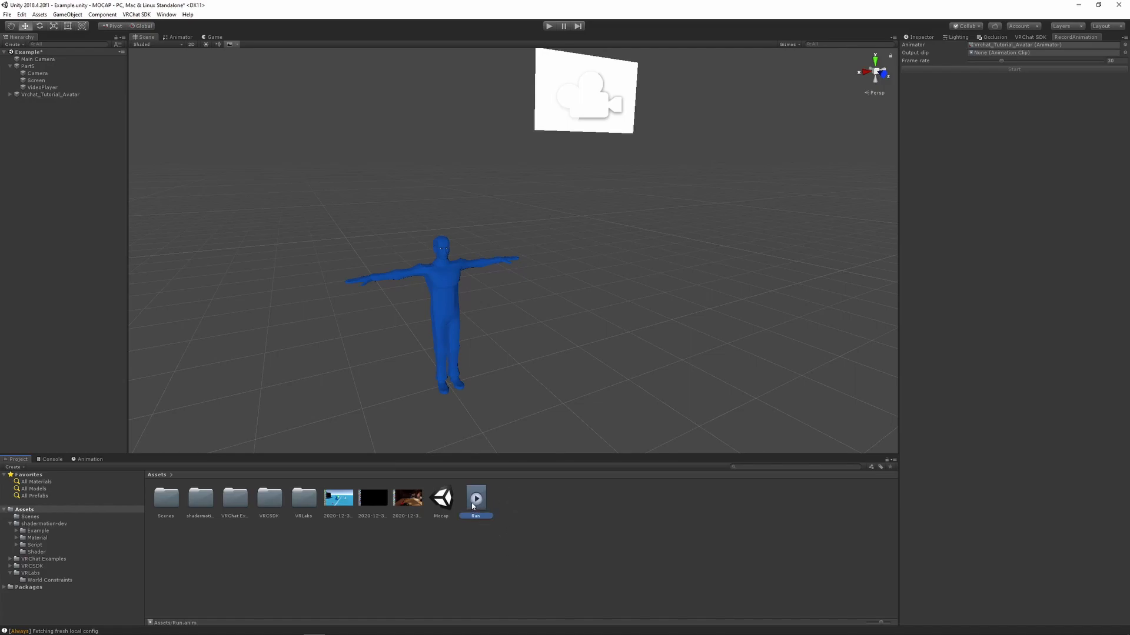
{"action": "left_click", "coordinate": [475, 498]}
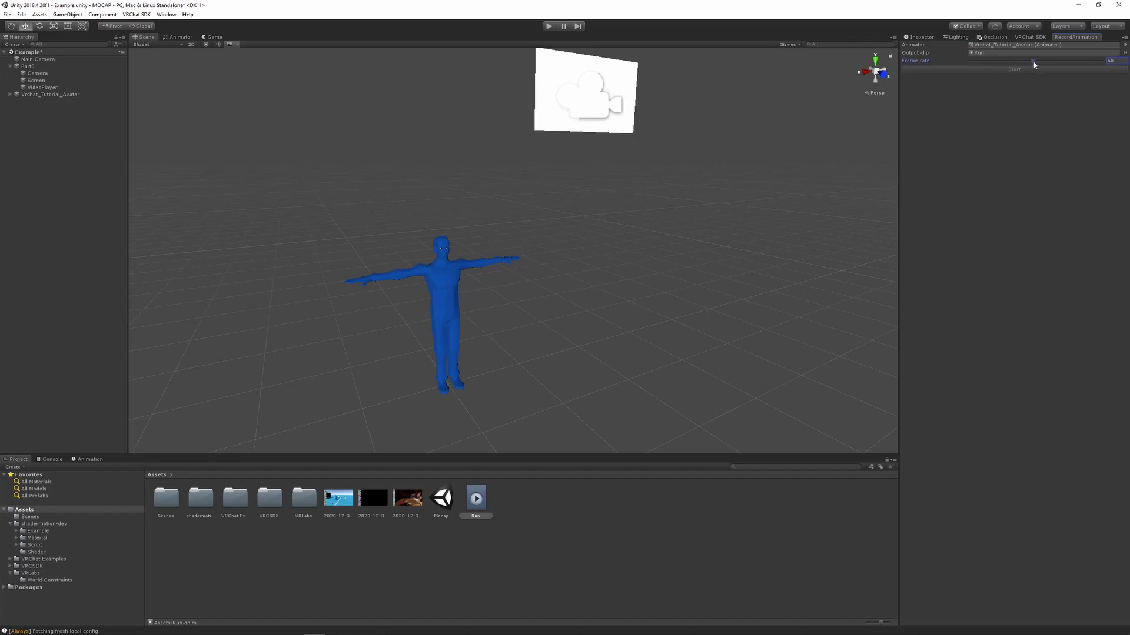
Step: Adjust the recorder's frame rate slider
{"action": "left_click_drag", "start_coordinate": [1034, 60], "coordinate": [1038, 60]}
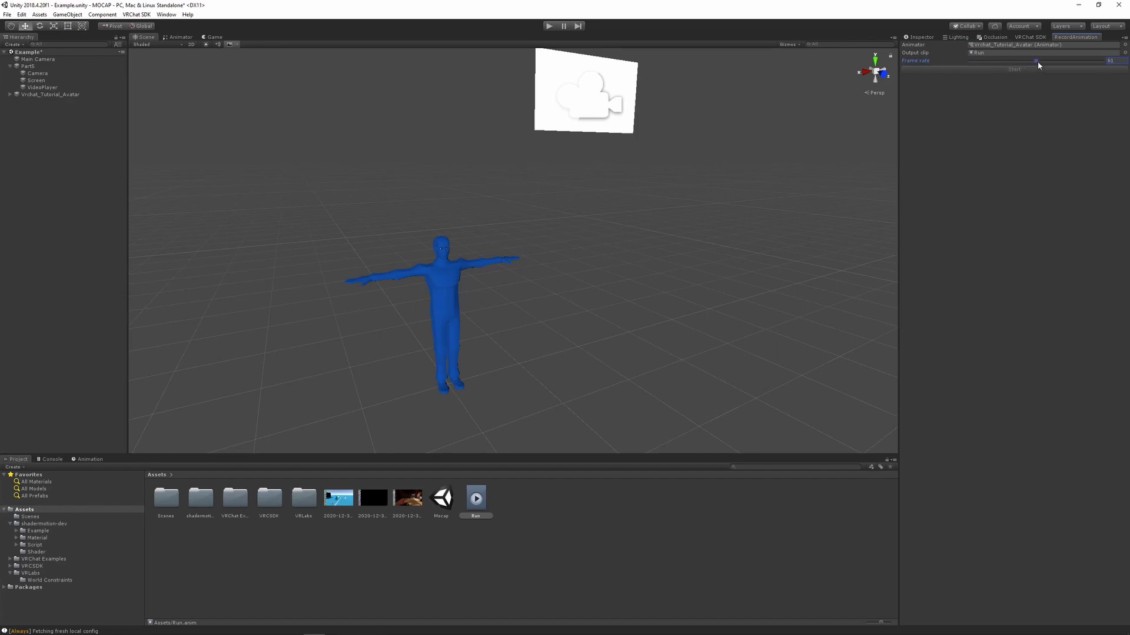
{"action": "left_click_drag", "start_coordinate": [1038, 60], "coordinate": [996, 60]}
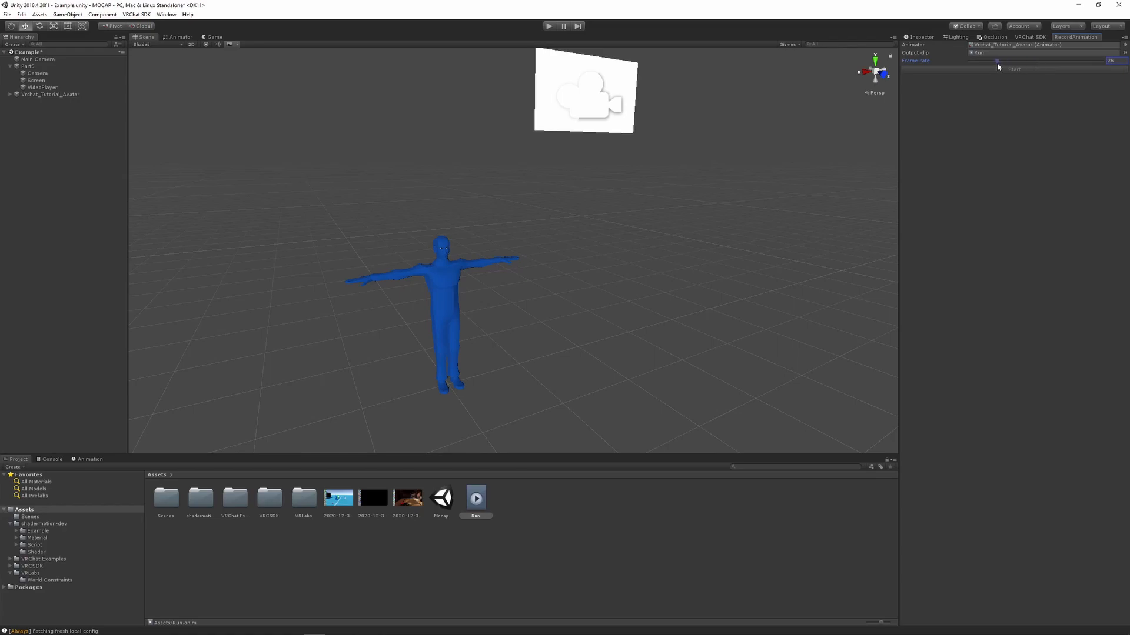
{"action": "left_click_drag", "start_coordinate": [997, 60], "coordinate": [1001, 60]}
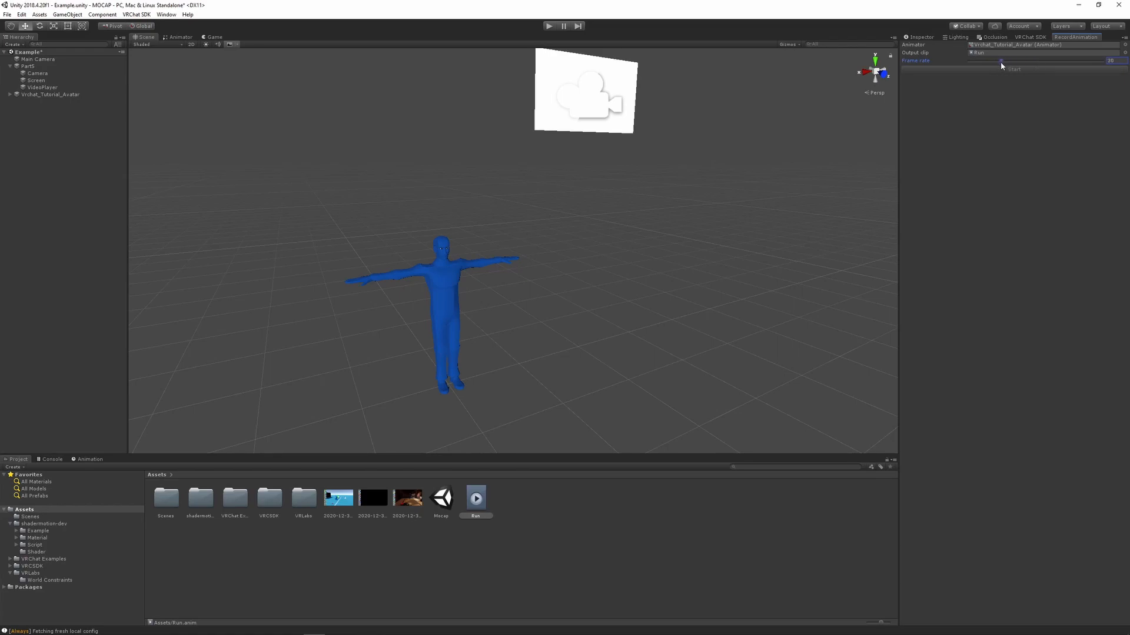
{"action": "mouse_move", "coordinate": [529, 91]}
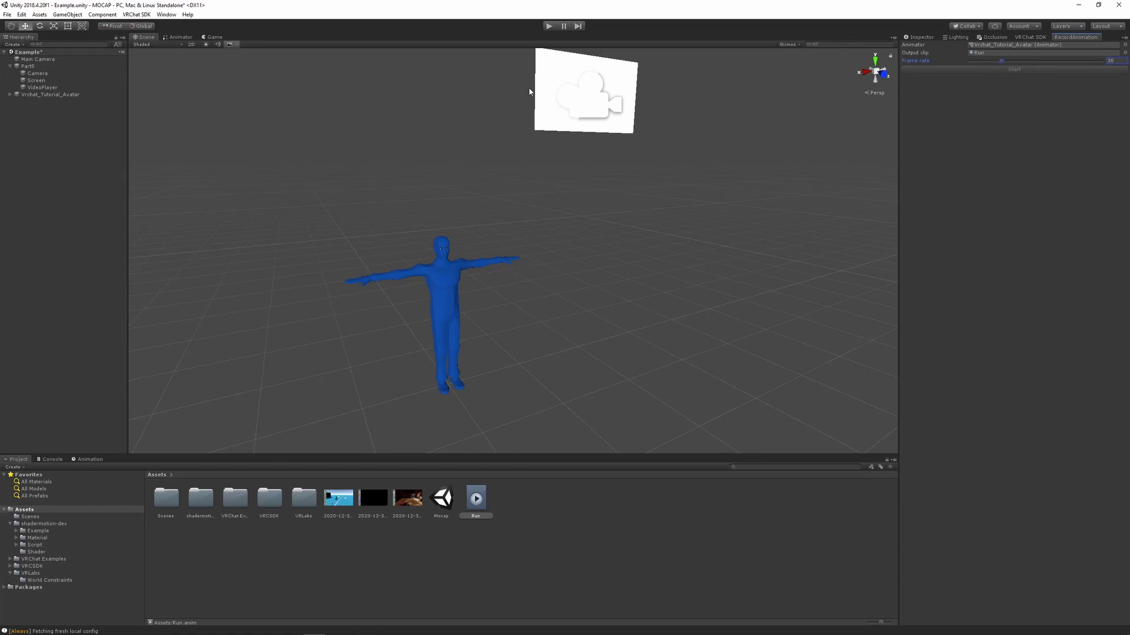
{"action": "mouse_move", "coordinate": [441, 97]}
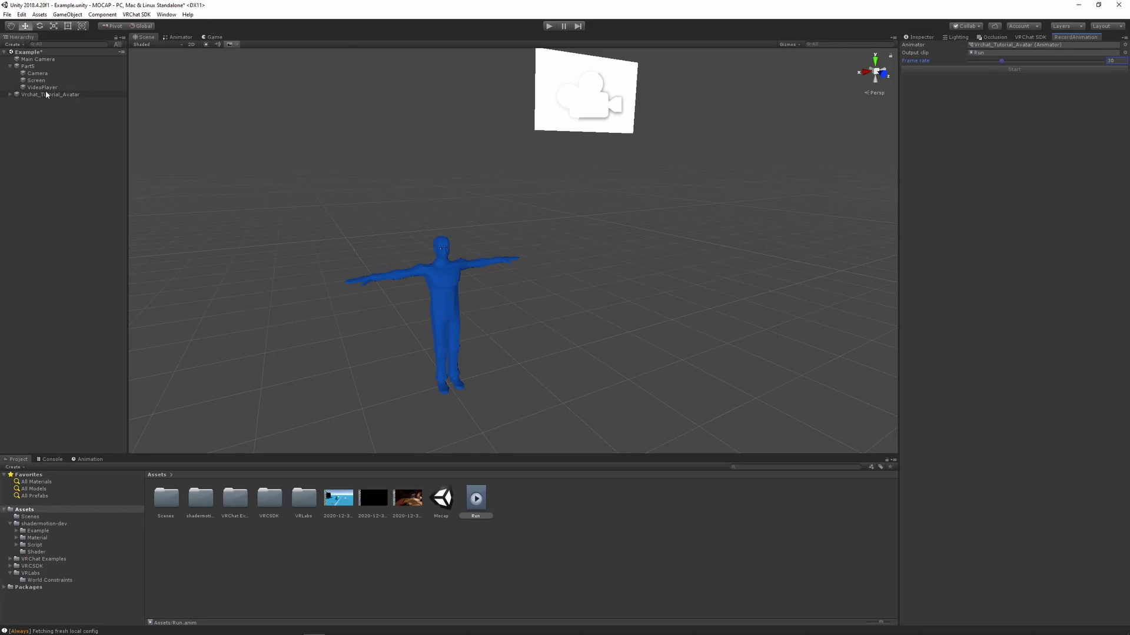
{"action": "left_click", "coordinate": [50, 94]}
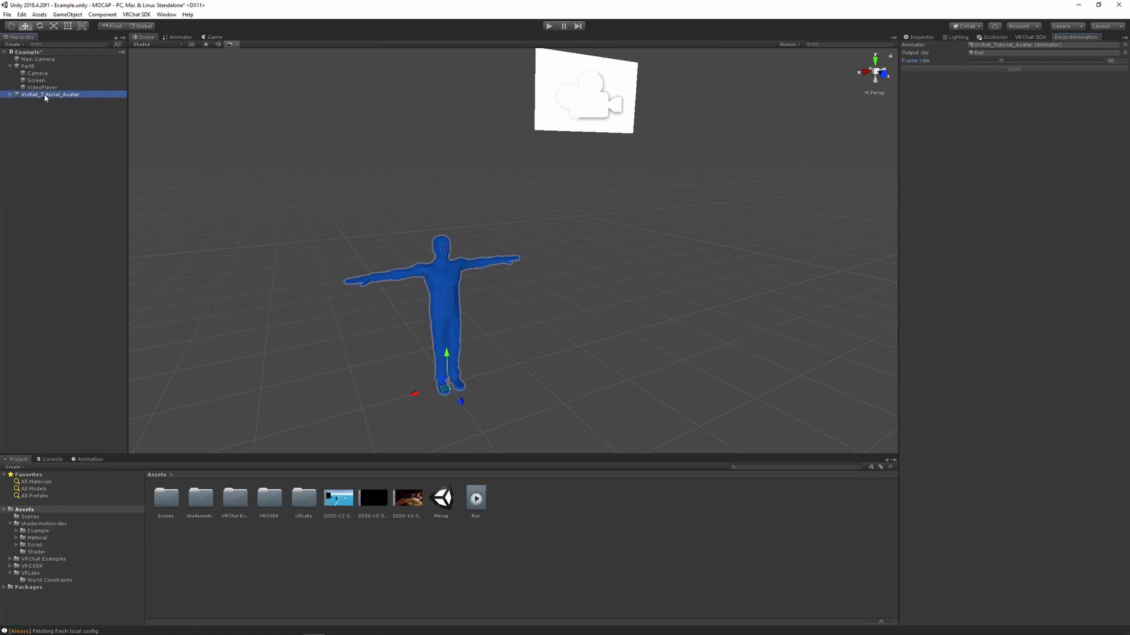
{"action": "left_click", "coordinate": [42, 87]}
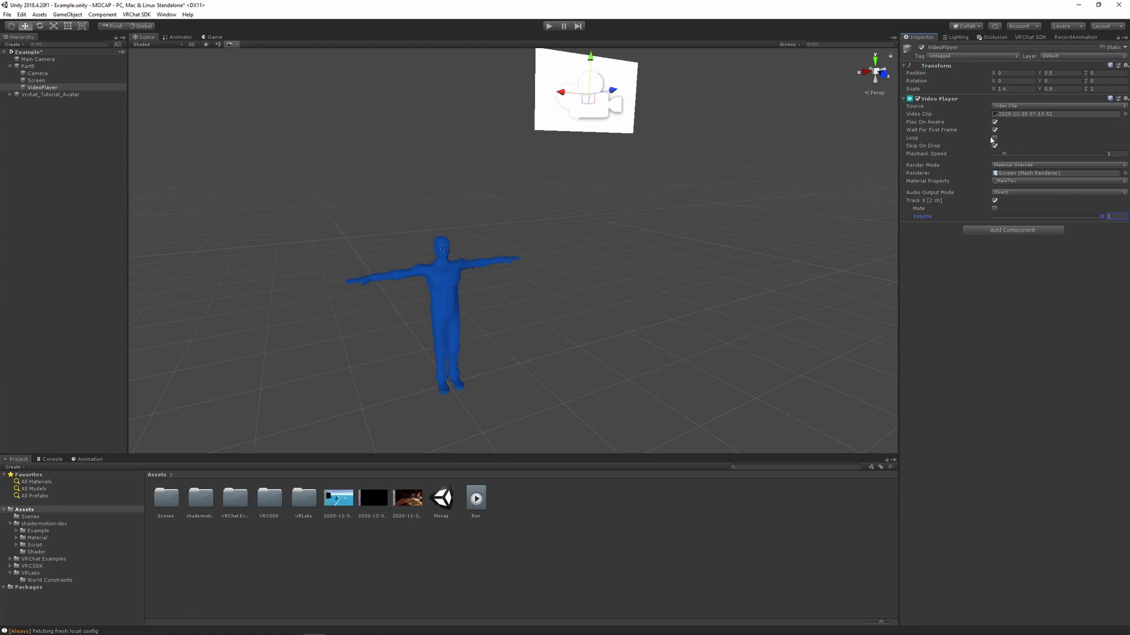
{"action": "left_click", "coordinate": [995, 137]}
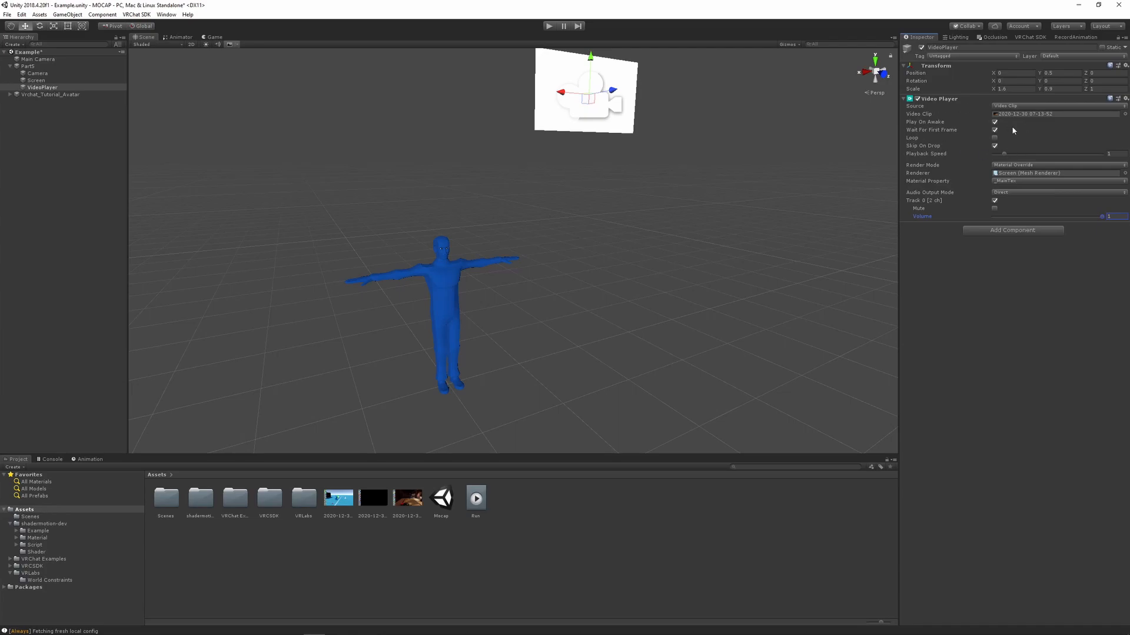
{"action": "mouse_move", "coordinate": [1009, 123]}
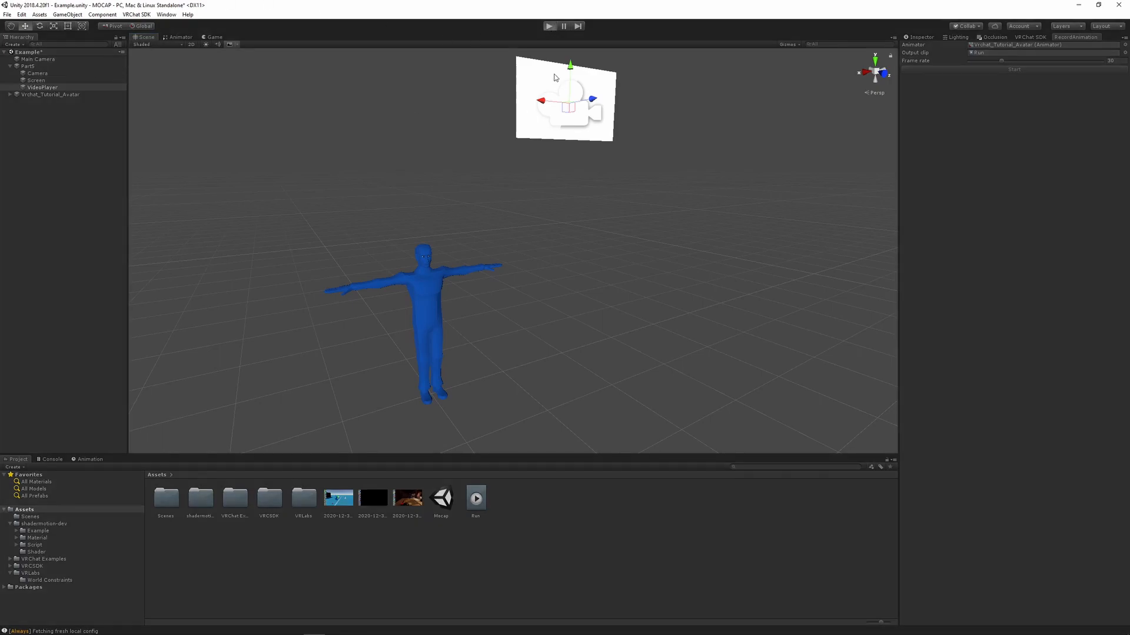
Step: Play the scene to record the replayed motion into the Run clip, stop recording, and select Run
{"action": "left_click", "coordinate": [548, 26]}
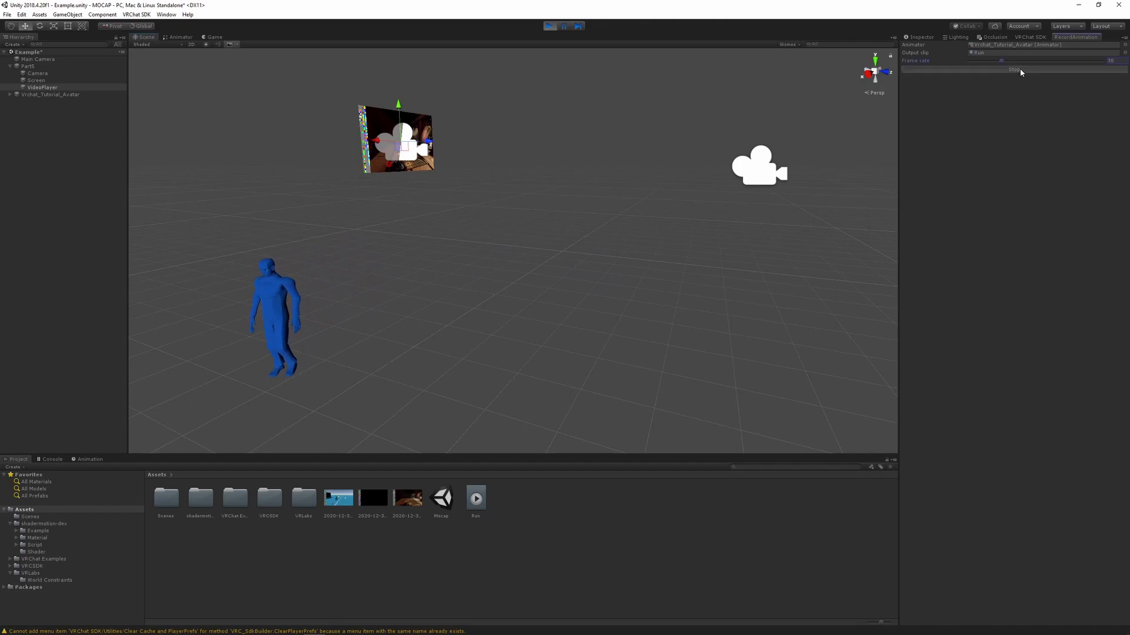
{"action": "left_click", "coordinate": [1014, 70]}
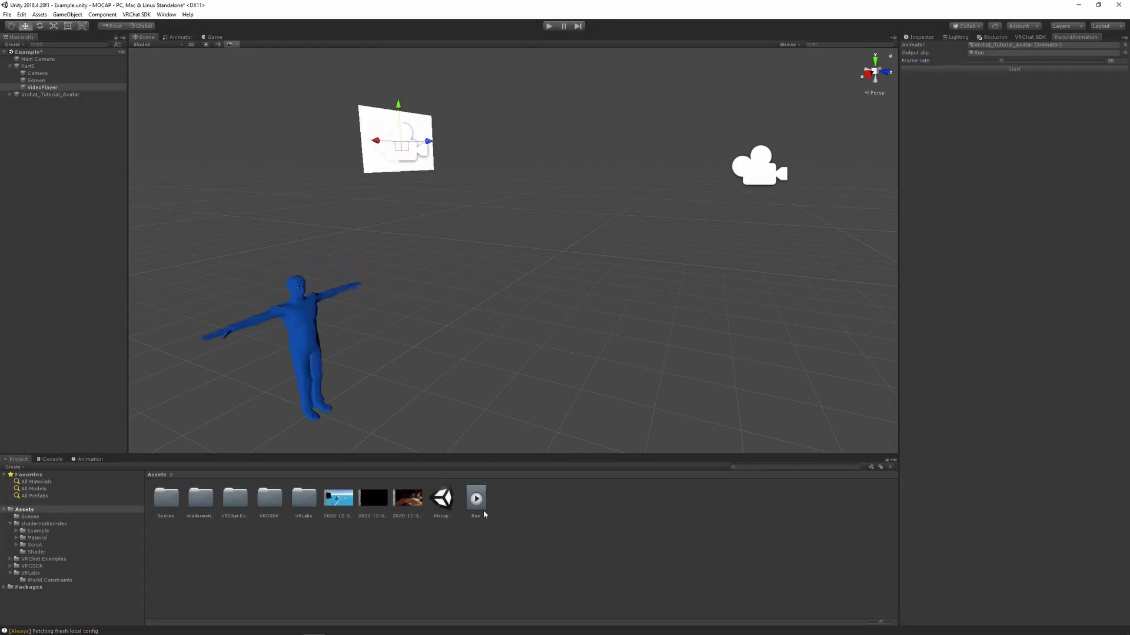
{"action": "left_click", "coordinate": [89, 459]}
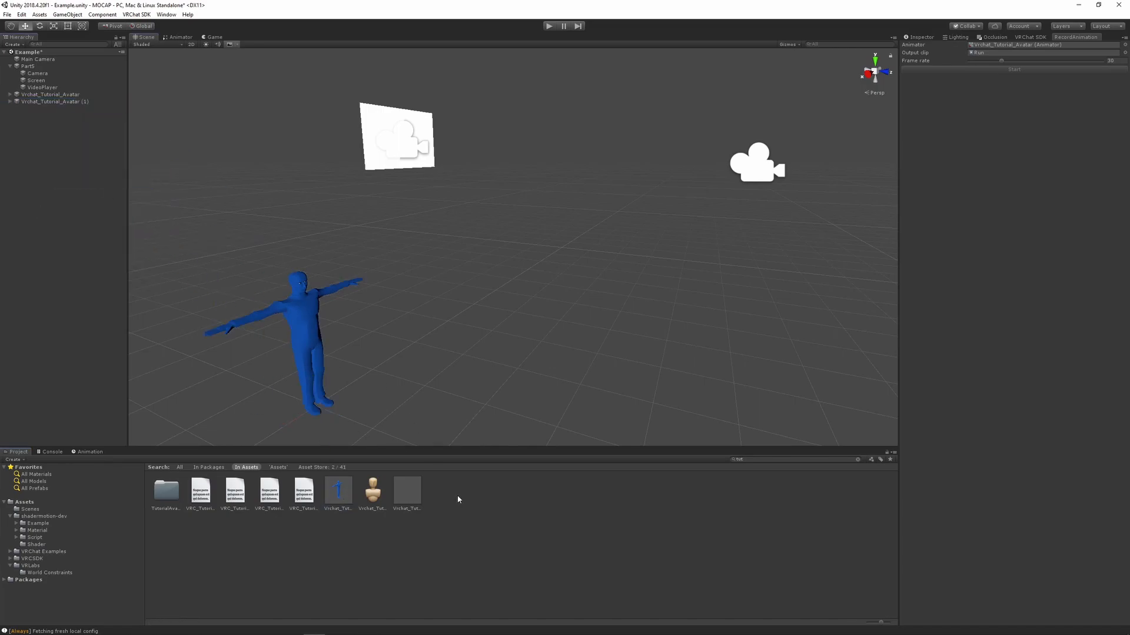
Step: Create an Animator Controller in Assets with the Run clip as its default state, then select the avatar
{"action": "right_click", "coordinate": [458, 499]}
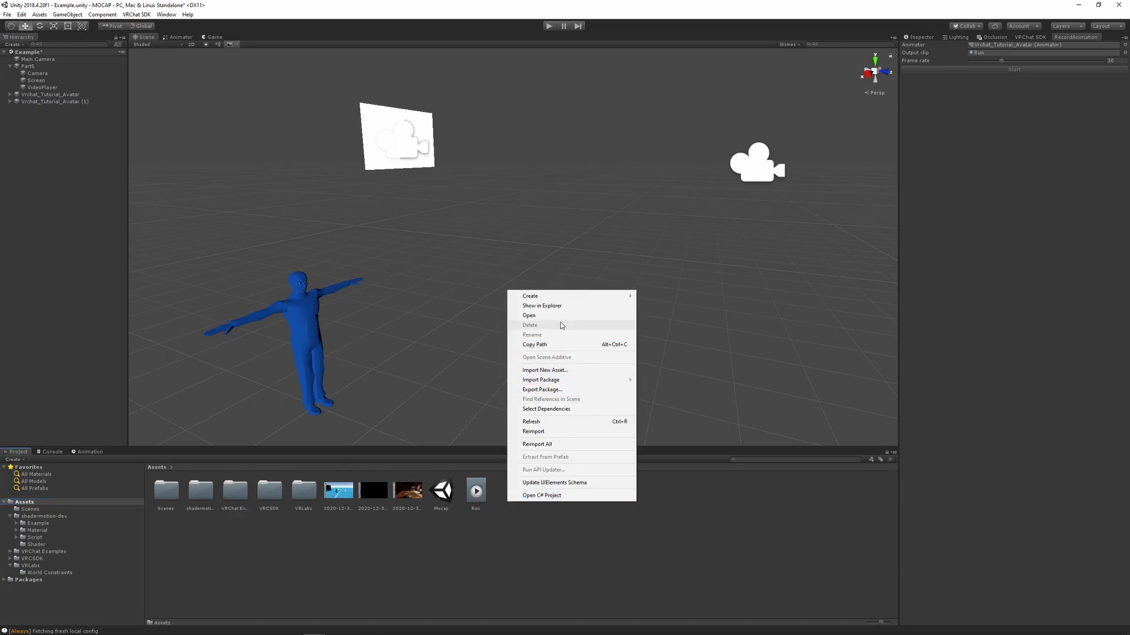
{"action": "mouse_move", "coordinate": [529, 295]}
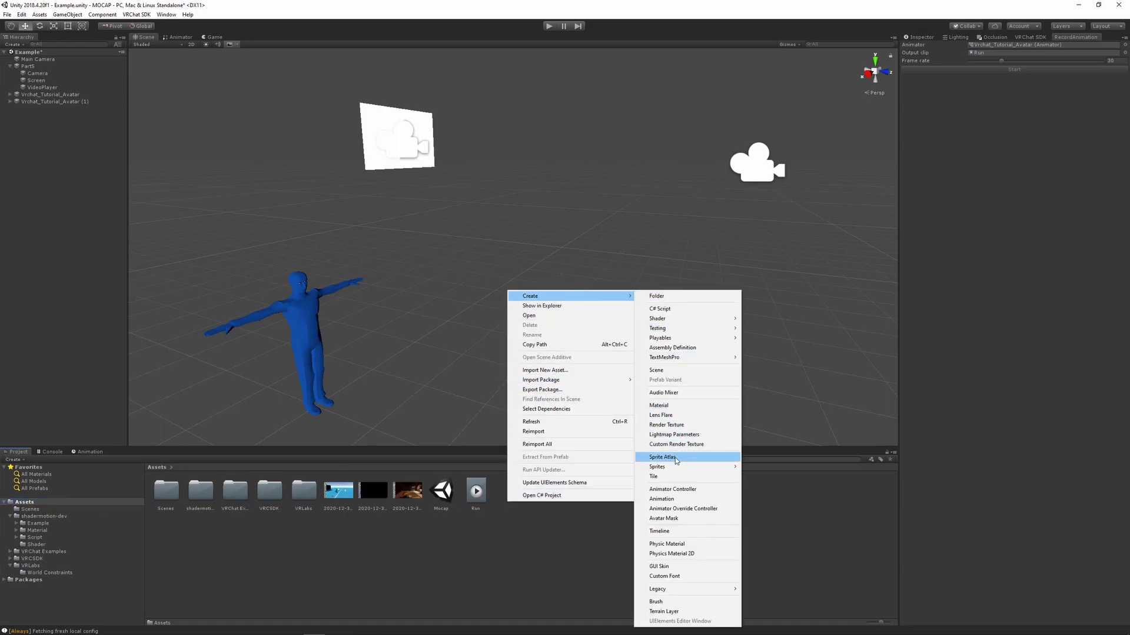
{"action": "left_click", "coordinate": [672, 490]}
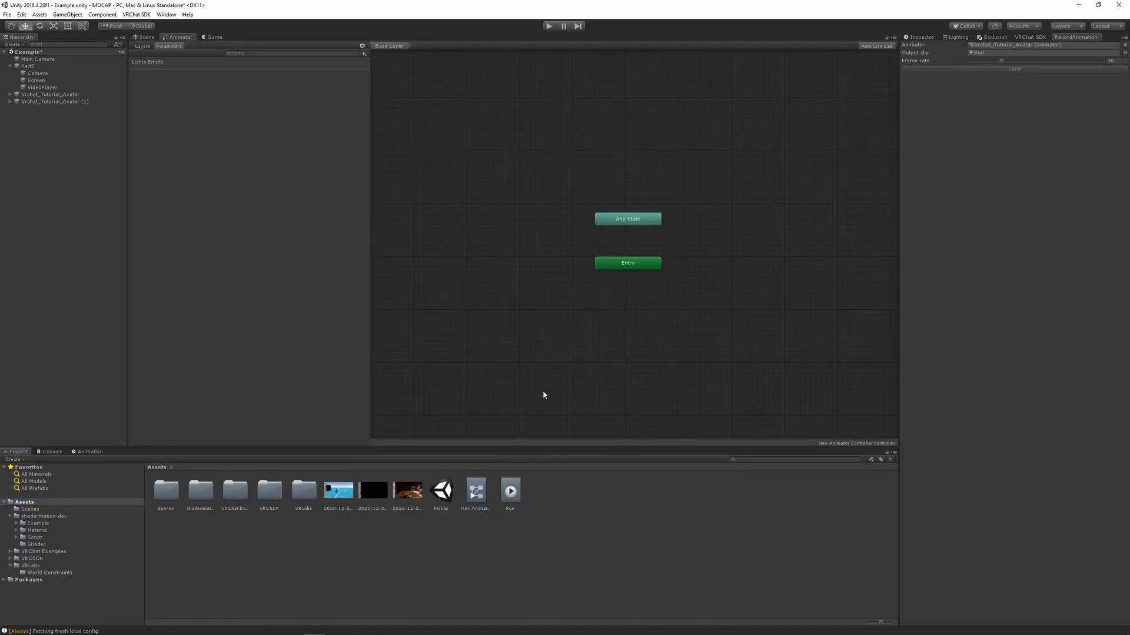
{"action": "left_click_drag", "start_coordinate": [509, 491], "coordinate": [681, 314]}
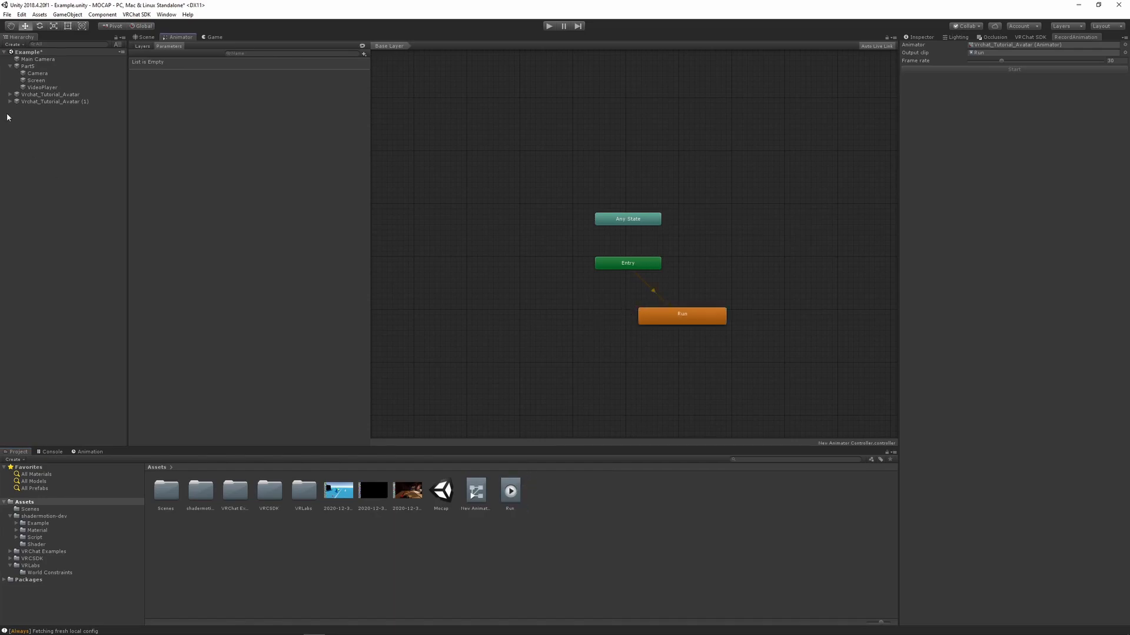
{"action": "left_click", "coordinate": [54, 101]}
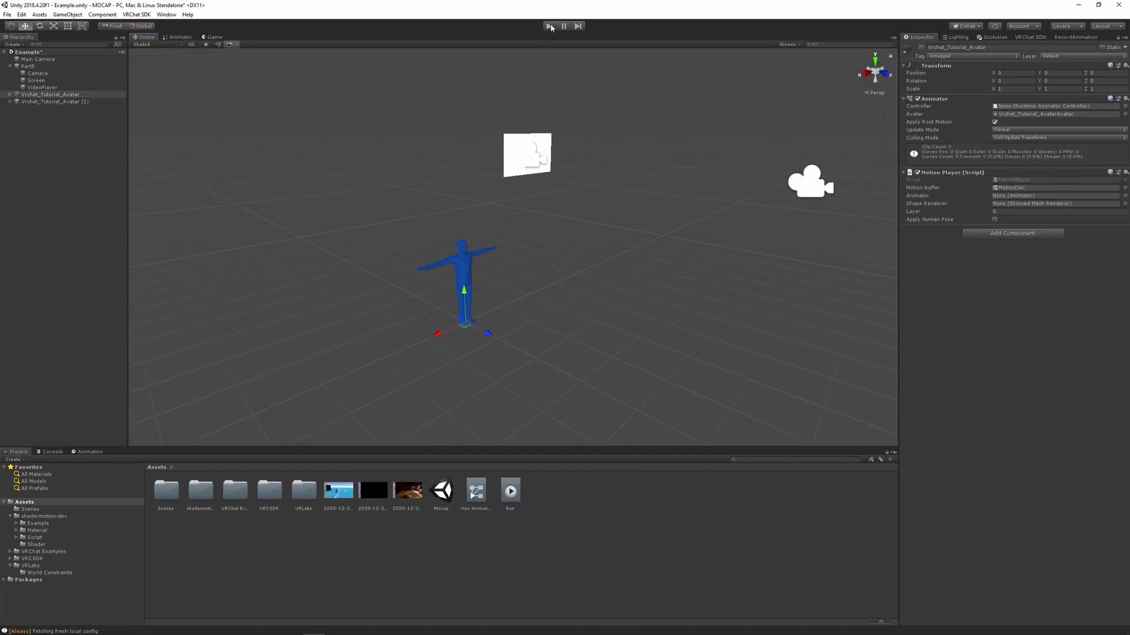
{"action": "left_click", "coordinate": [550, 26]}
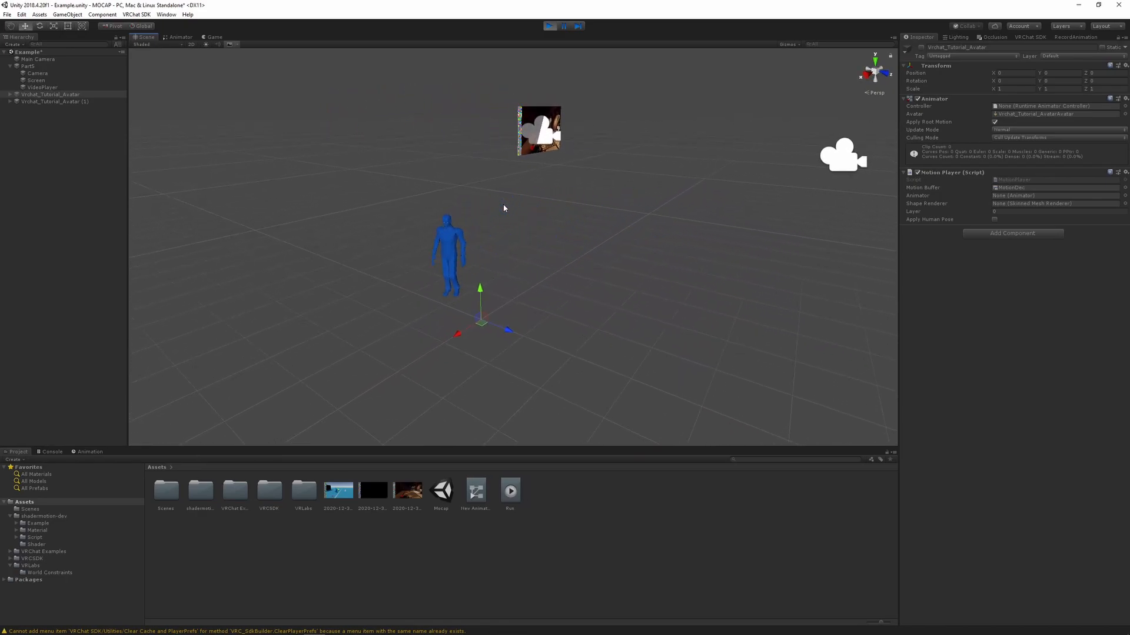
{"action": "left_click", "coordinate": [550, 26]}
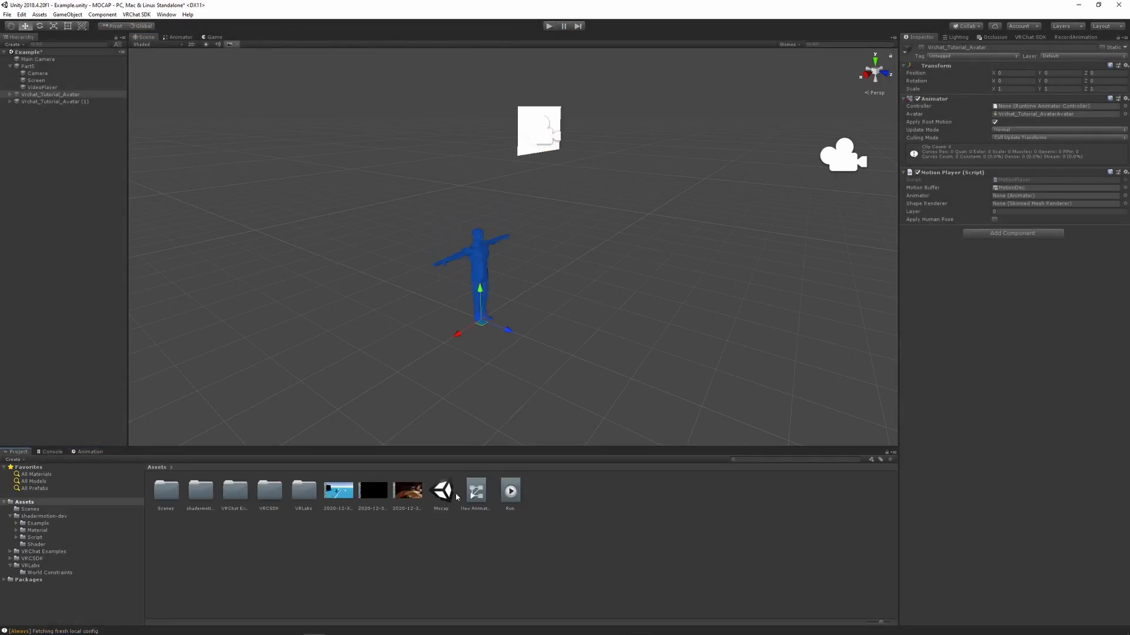
Step: Show the Run clip's recorded keyframe curves in the Animation window
{"action": "double_click", "coordinate": [510, 490]}
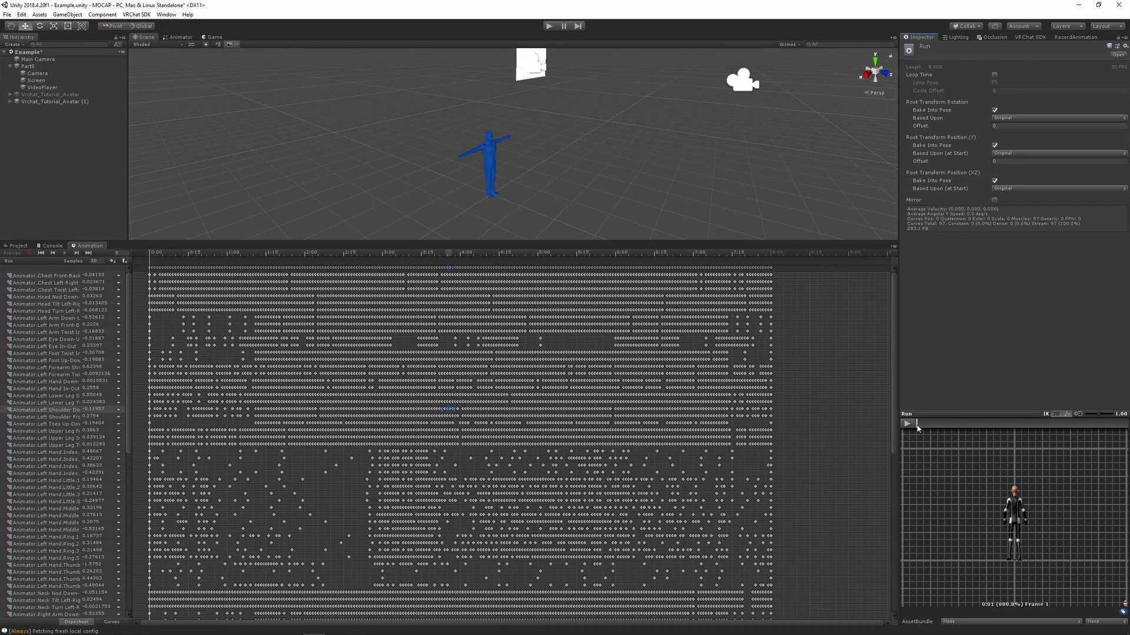
{"action": "mouse_move", "coordinate": [860, 402]}
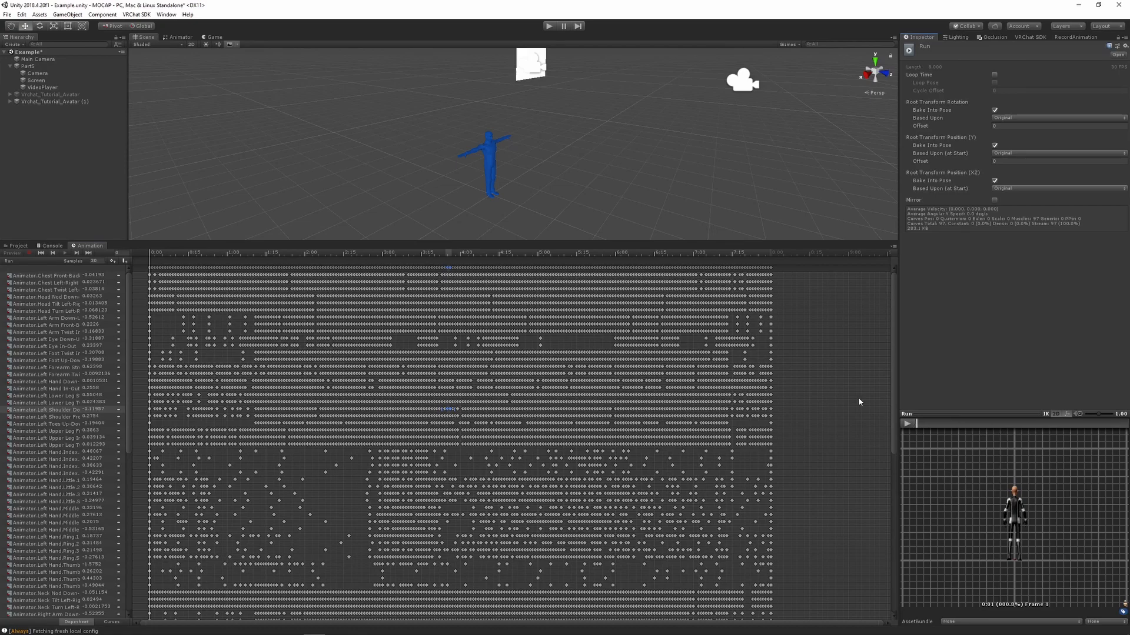